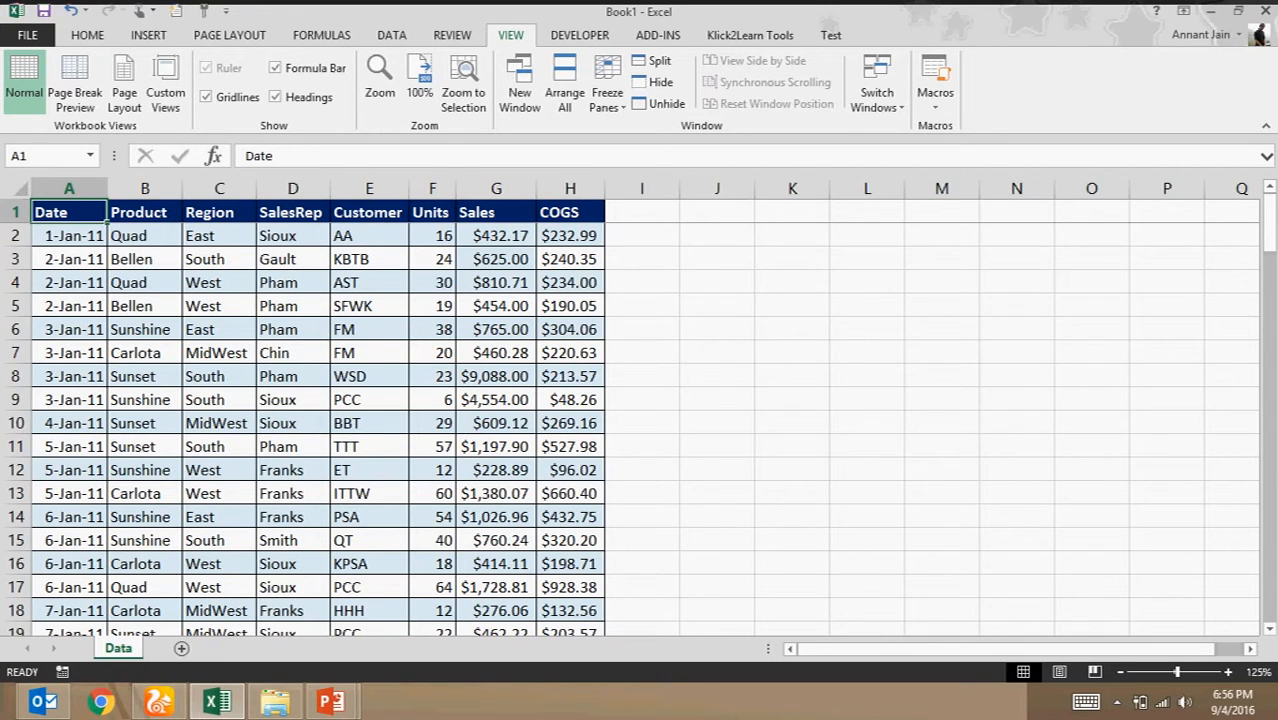
Review the Sales and Product headers and the Quad entry, then add blank Sheet2
{"action": "left_click", "coordinate": [208, 212]}
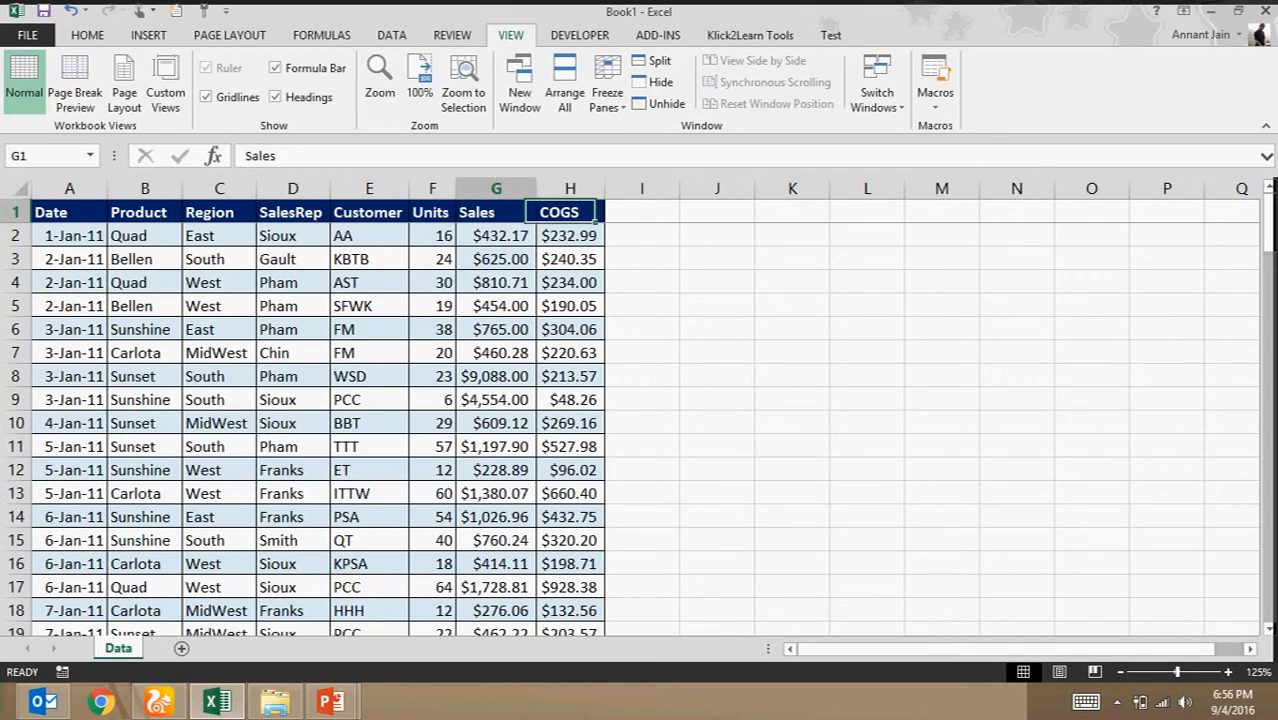
{"action": "left_click", "coordinate": [144, 212]}
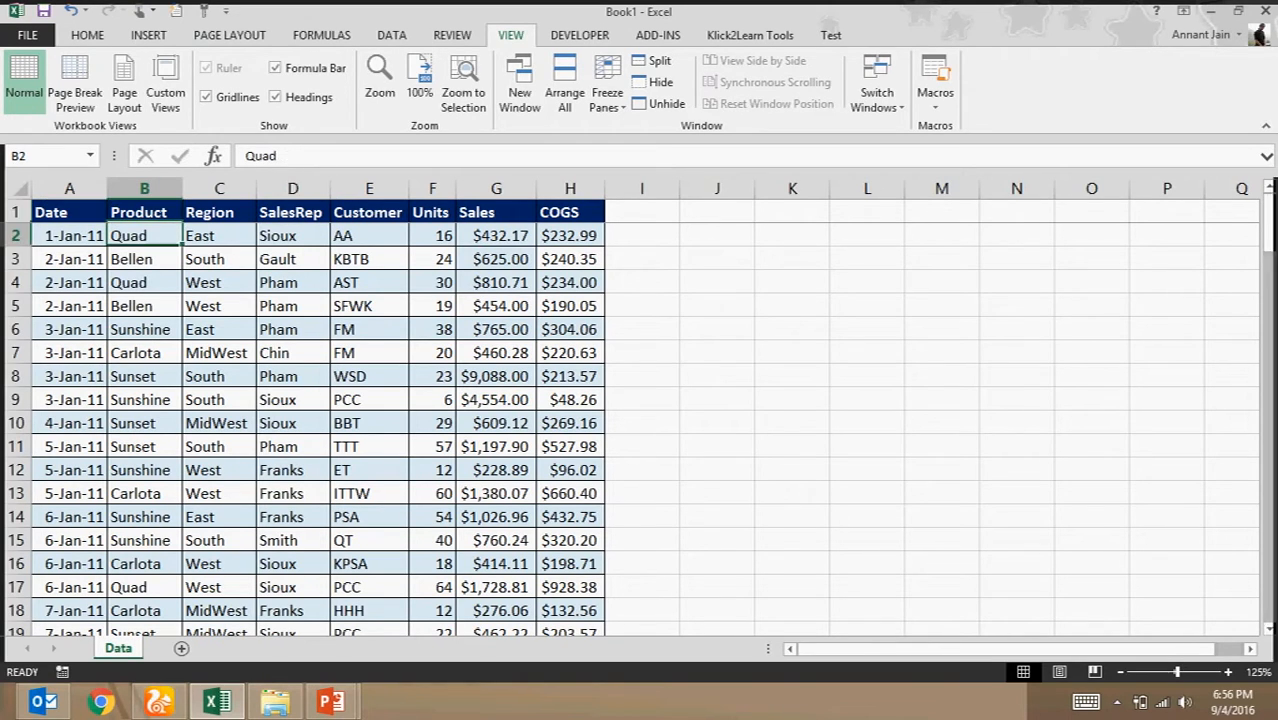
{"action": "left_click", "coordinate": [144, 212]}
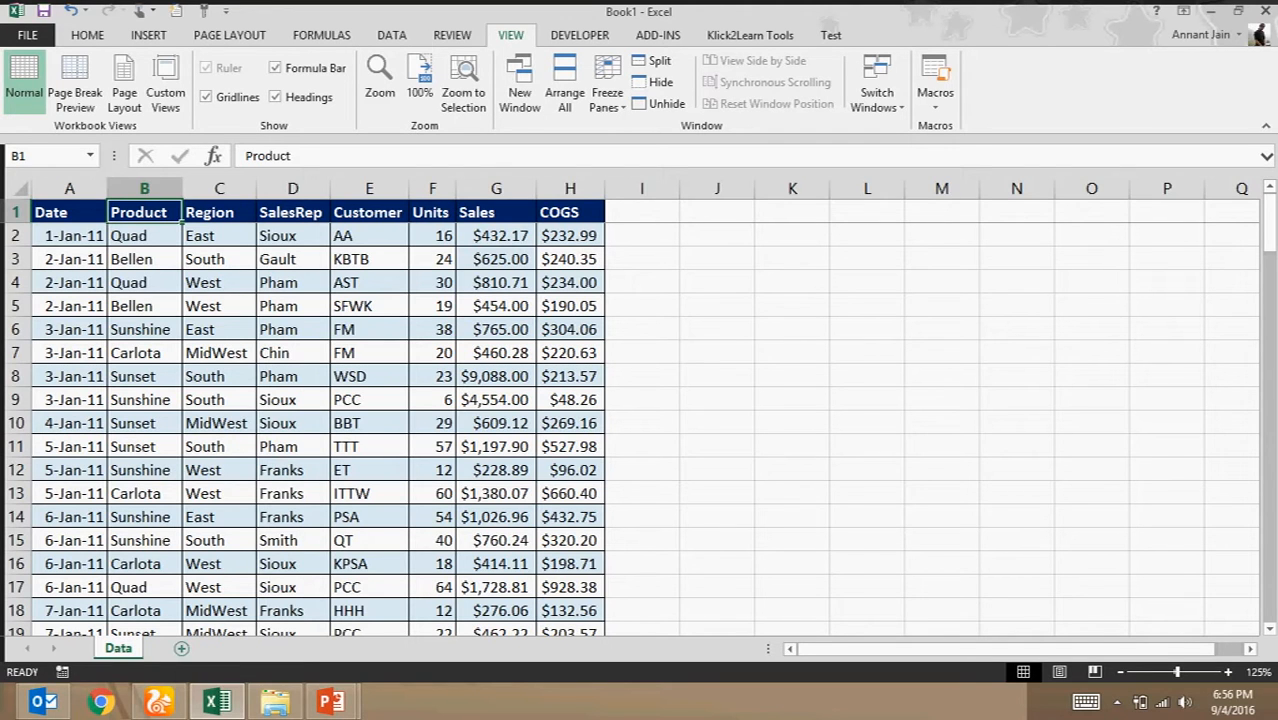
{"action": "left_click", "coordinate": [180, 648]}
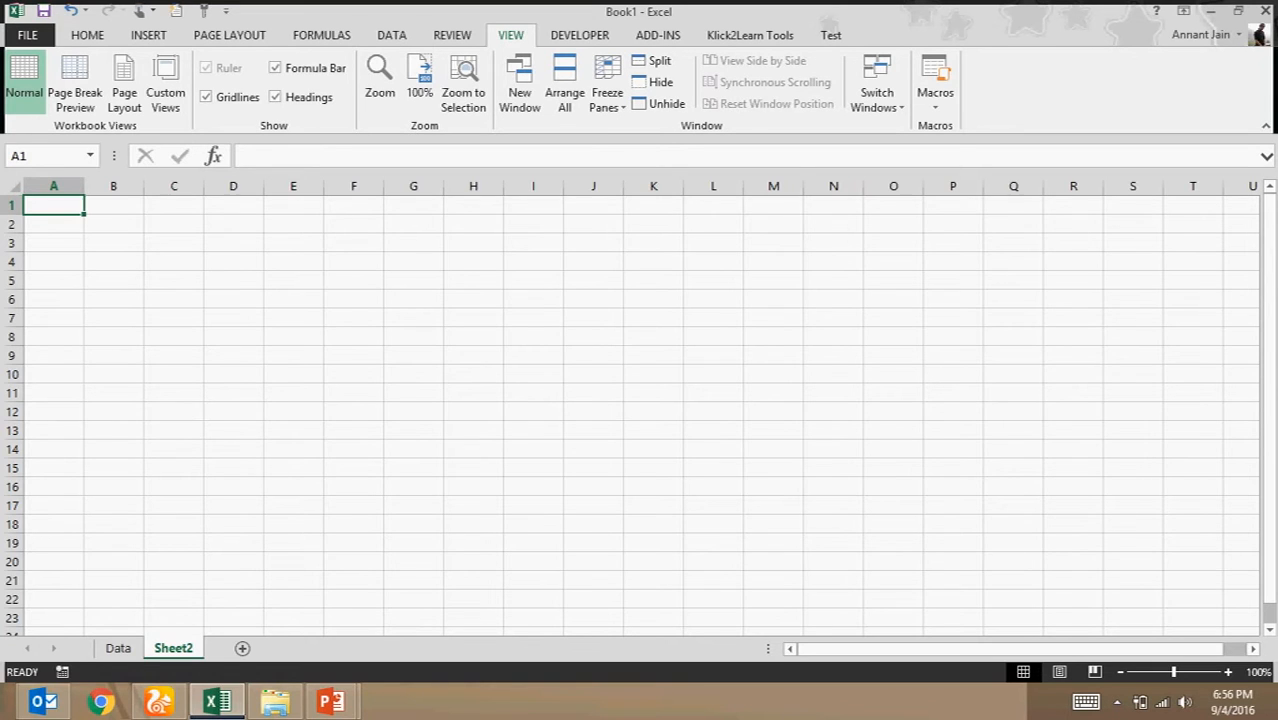
Add Sheet3, return to the Data sheet and select the whole sales table A1:H106
{"action": "left_click", "coordinate": [116, 648]}
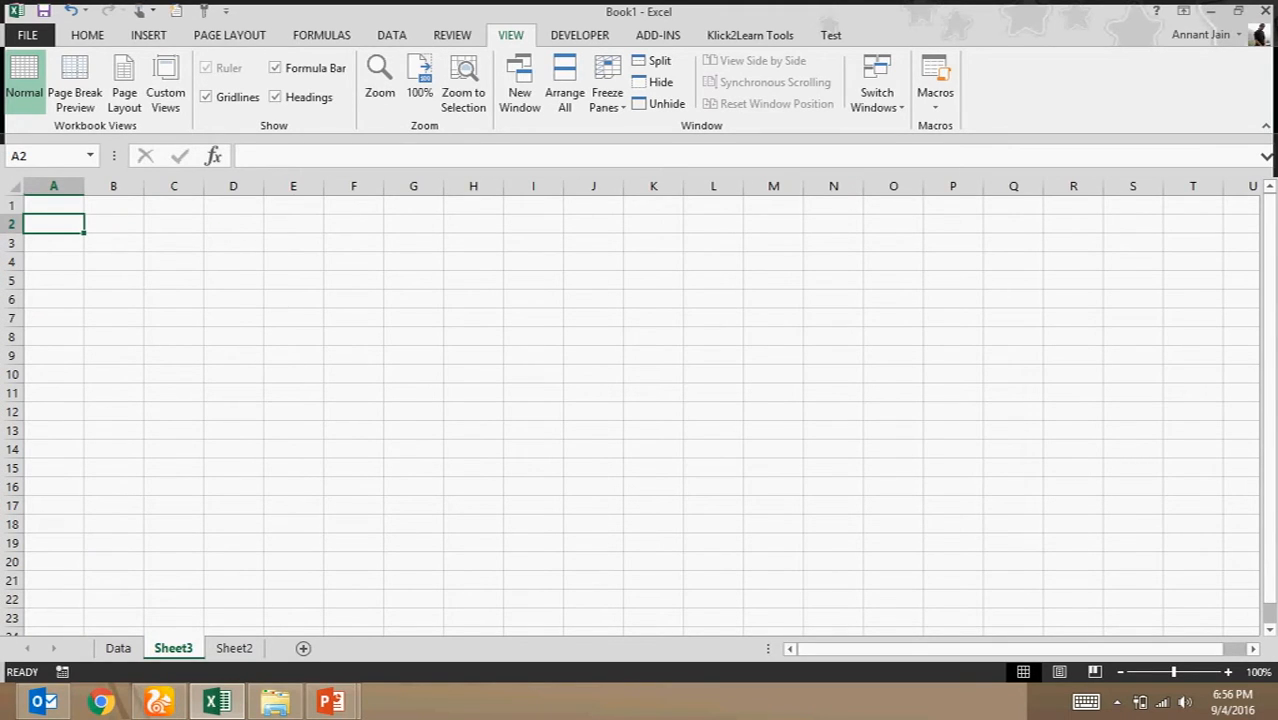
{"action": "left_click", "coordinate": [116, 648]}
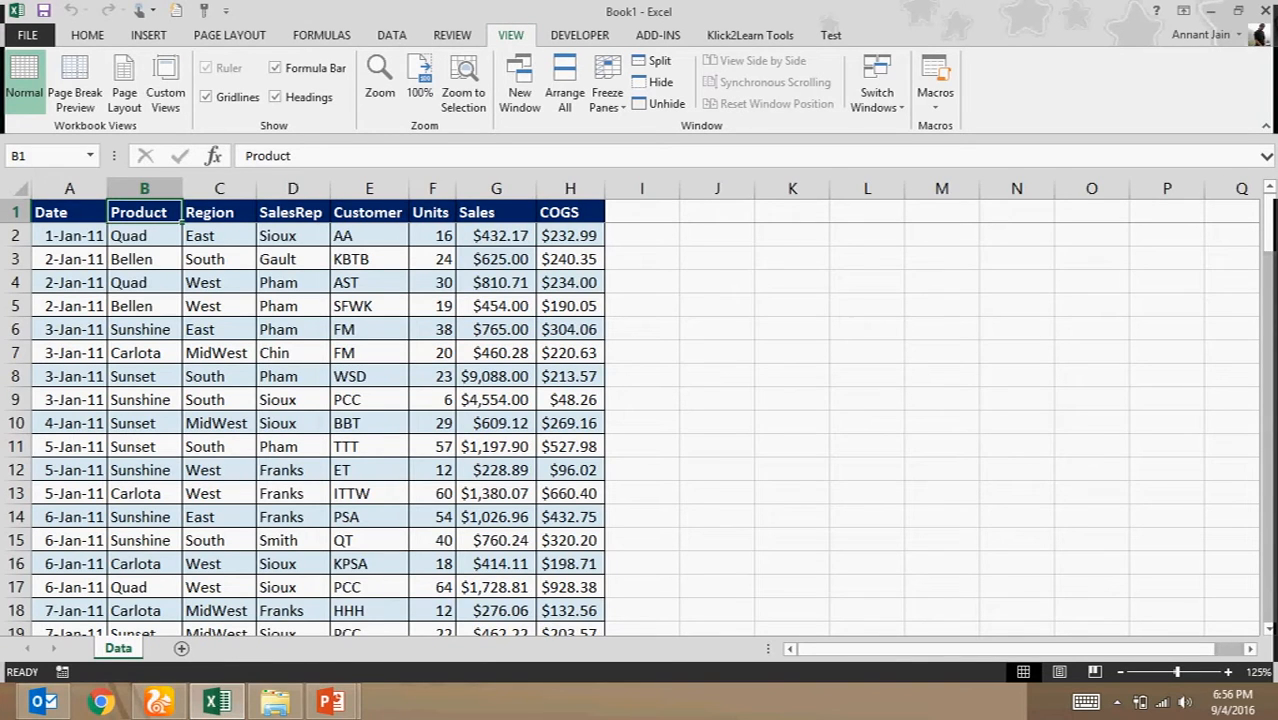
{"action": "left_click", "coordinate": [68, 212]}
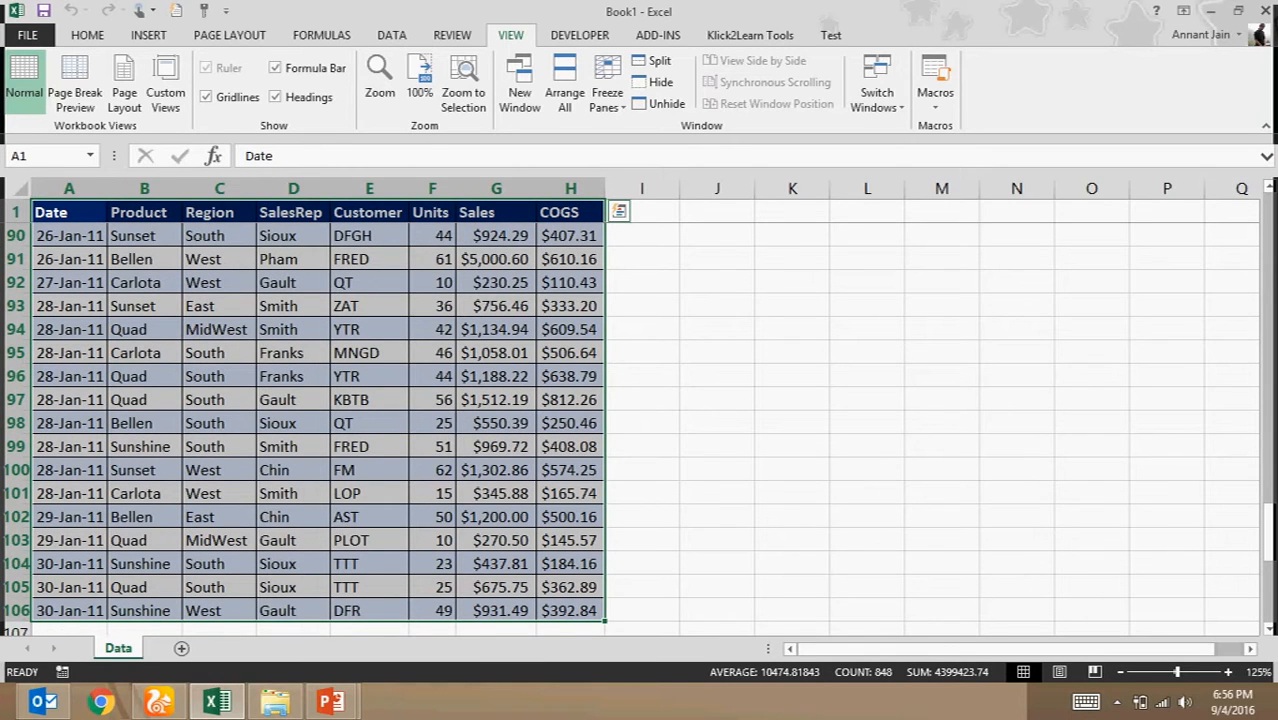
Insert a PivotTable from Data!$A$1:$H$106 onto a new worksheet
{"action": "left_click", "coordinate": [148, 36]}
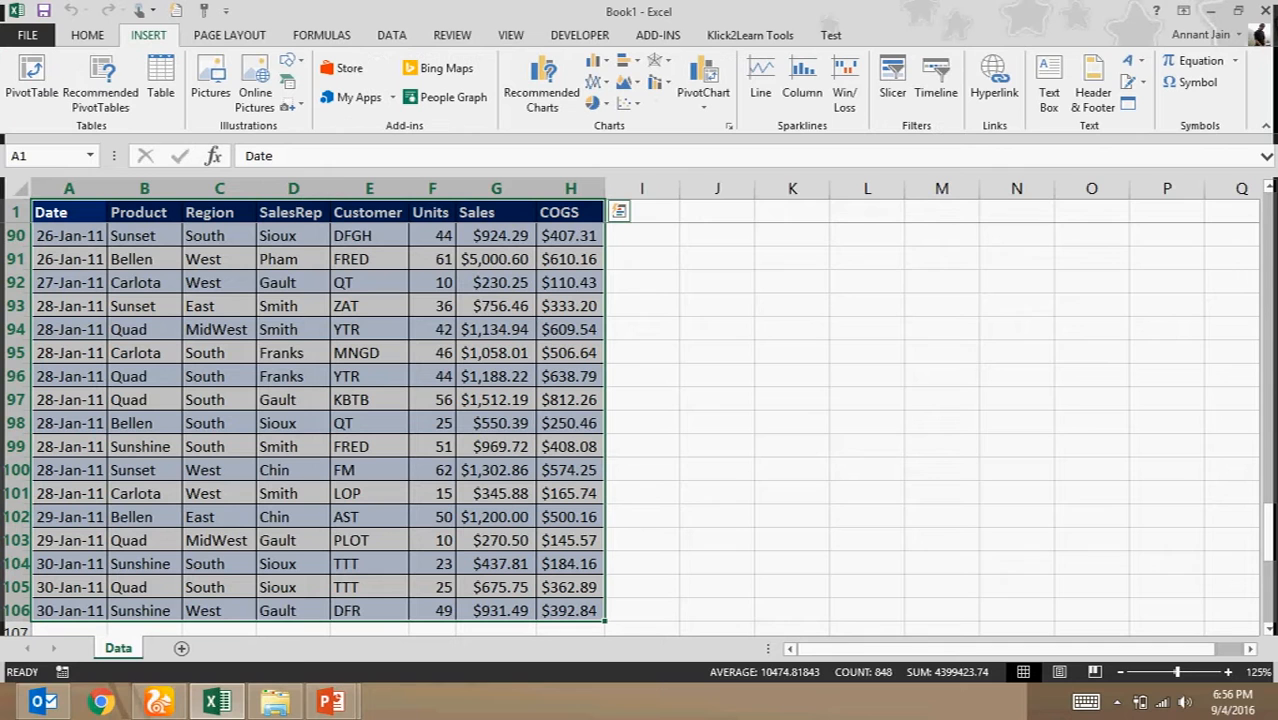
{"action": "left_click", "coordinate": [32, 80]}
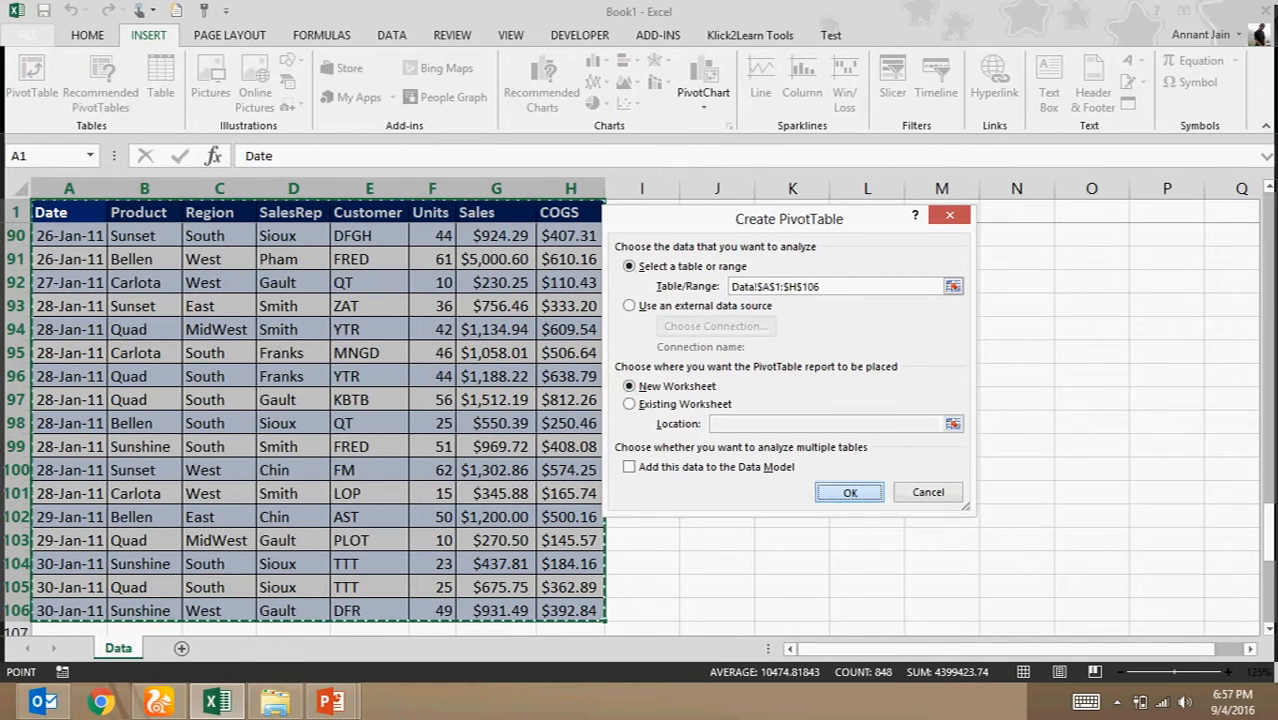
{"action": "left_click", "coordinate": [848, 492]}
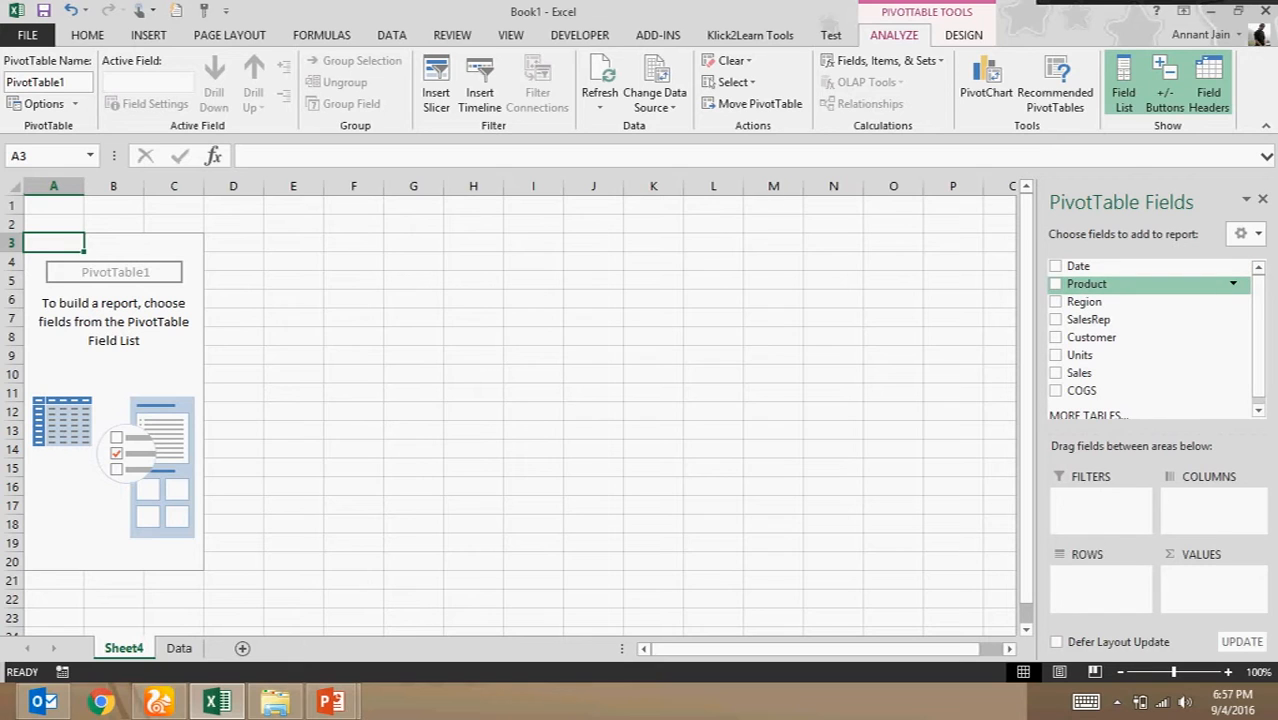
Make Product the report filter and add Date, Region, SalesRep, Units and Sales as row fields
{"action": "left_click", "coordinate": [1056, 284]}
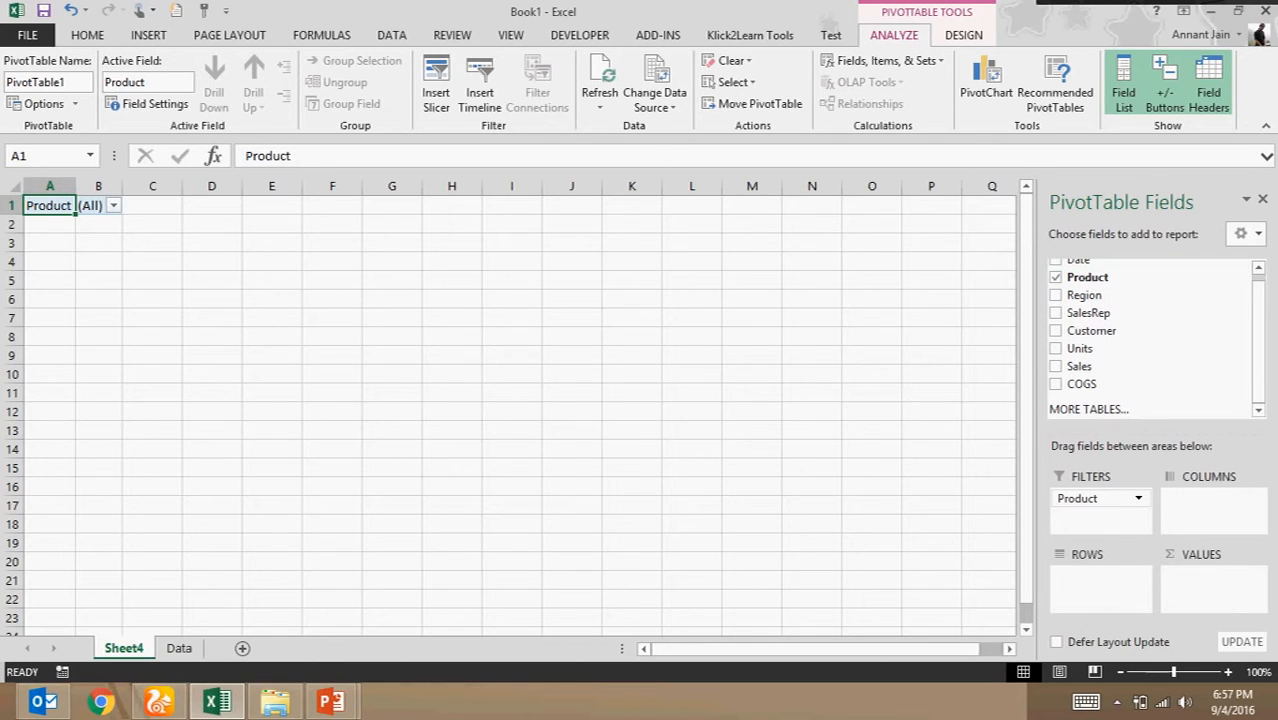
{"action": "left_click", "coordinate": [1056, 260]}
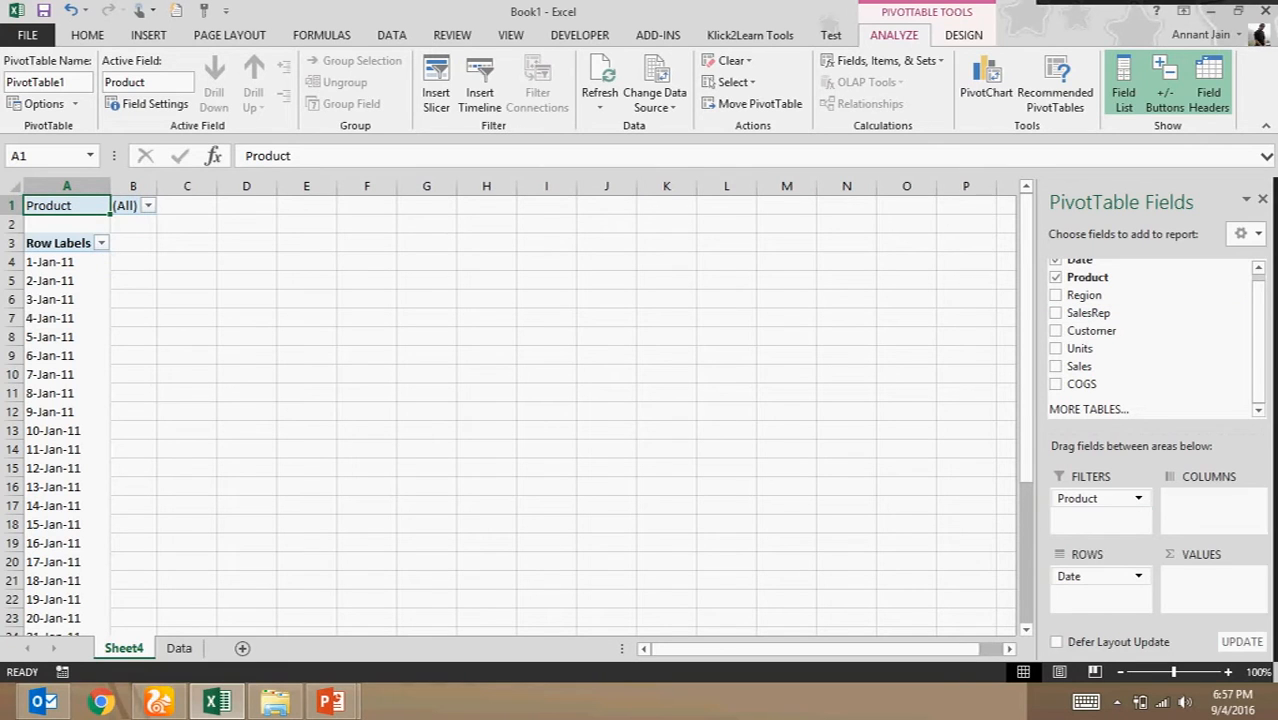
{"action": "left_click", "coordinate": [1056, 294]}
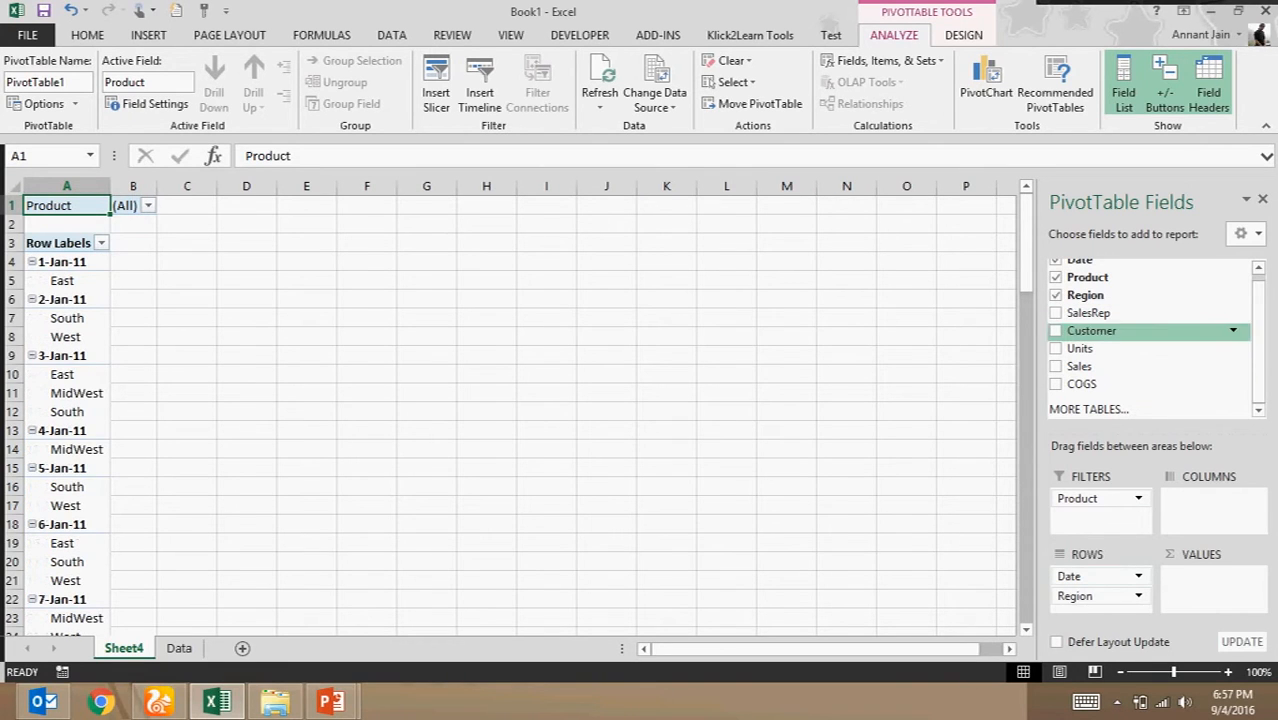
{"action": "left_click", "coordinate": [1056, 312]}
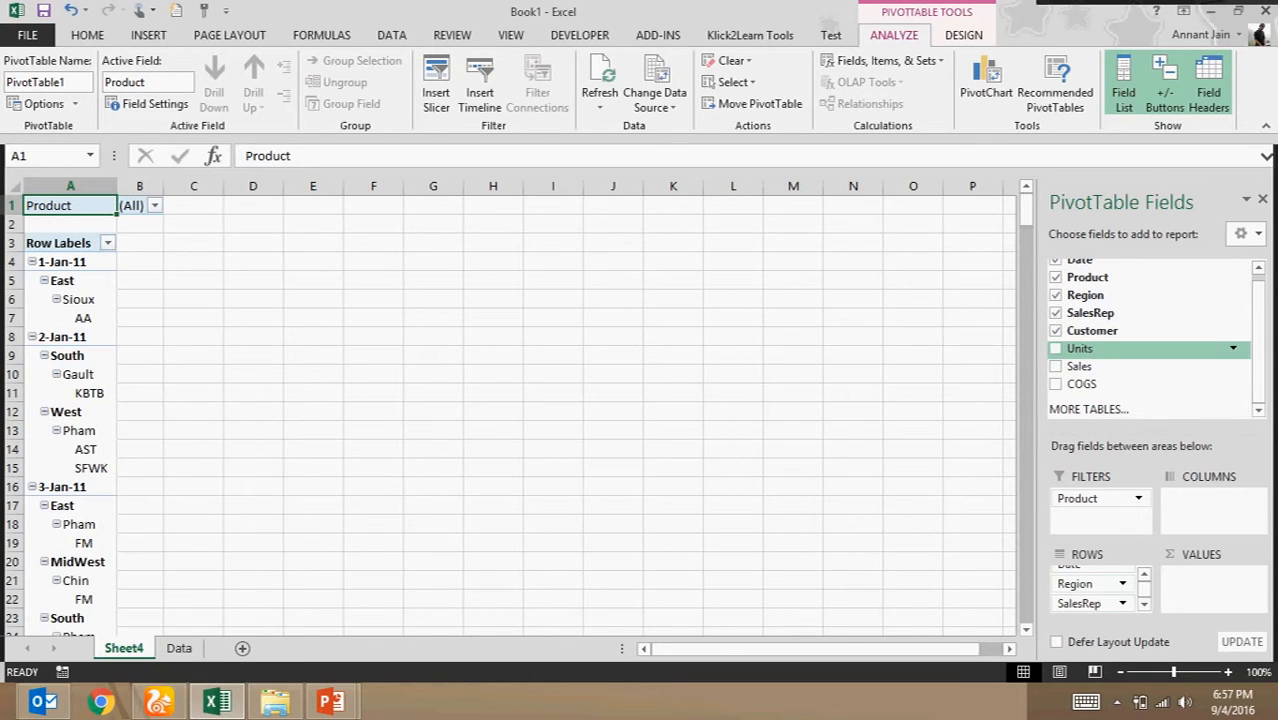
{"action": "left_click", "coordinate": [1056, 348]}
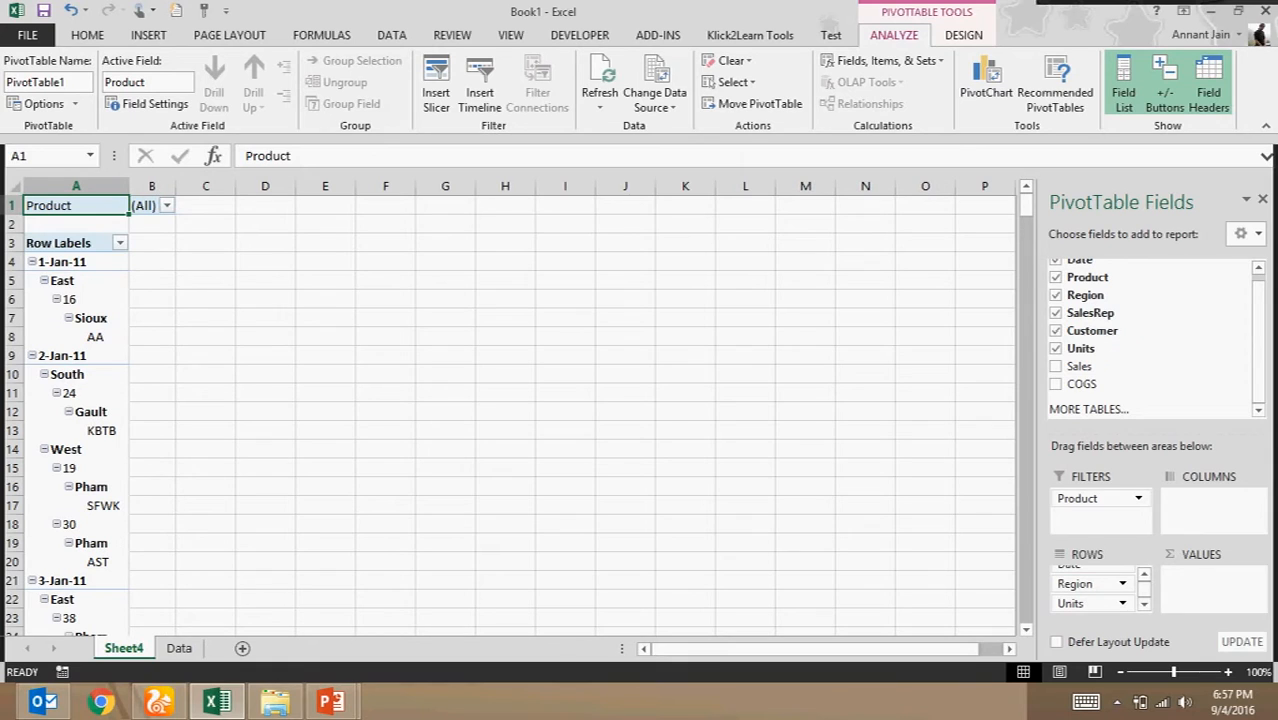
{"action": "left_click", "coordinate": [1056, 366]}
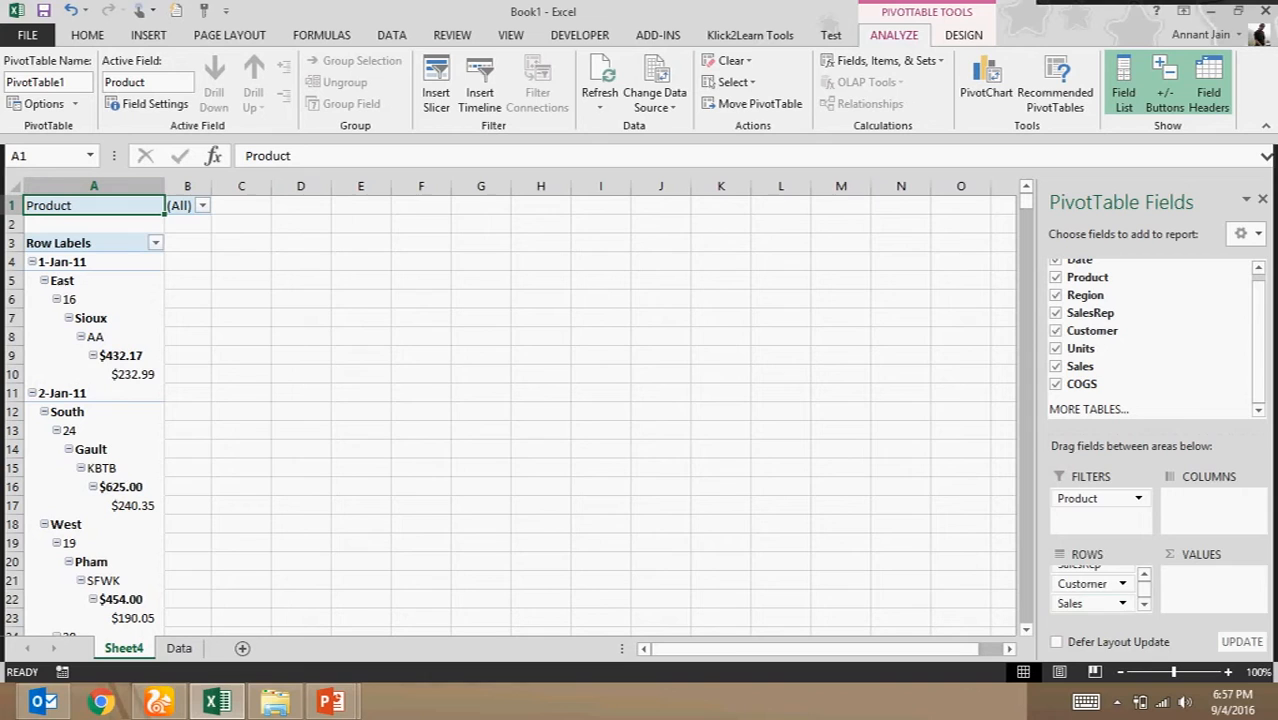
Switch the pivot table's report layout to Tabular form
{"action": "left_click", "coordinate": [62, 280]}
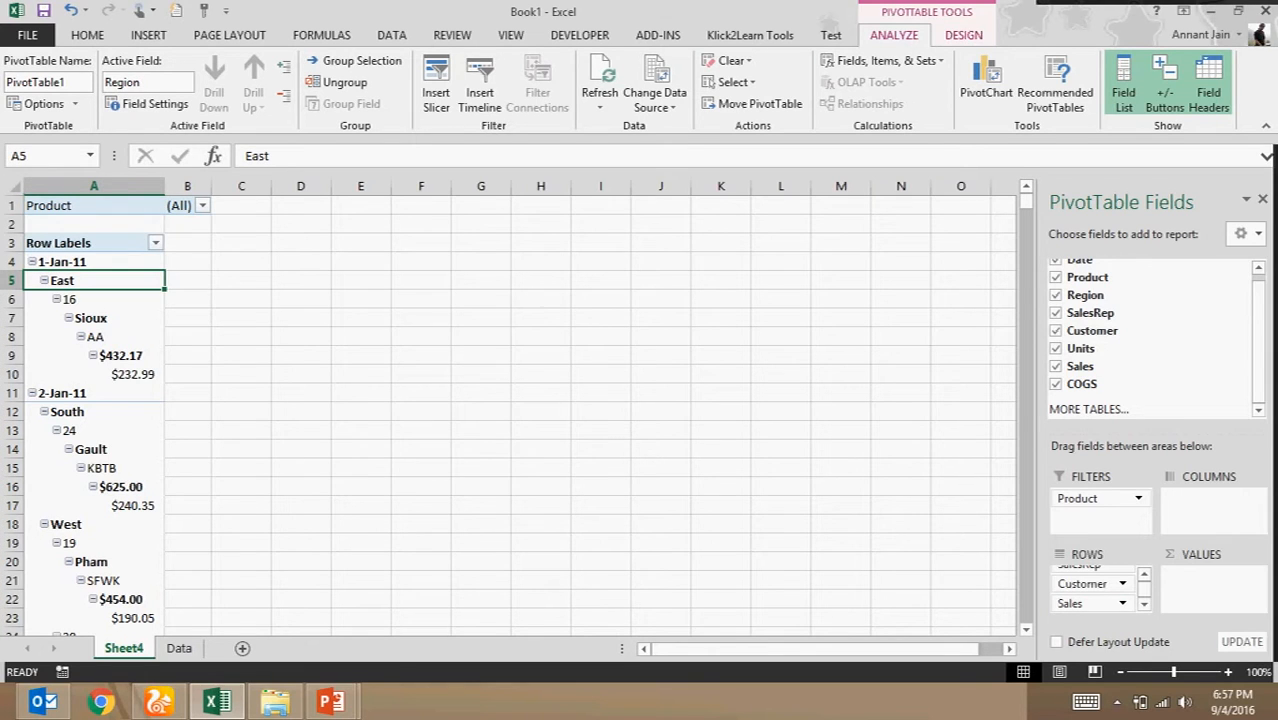
{"action": "left_click", "coordinate": [962, 34]}
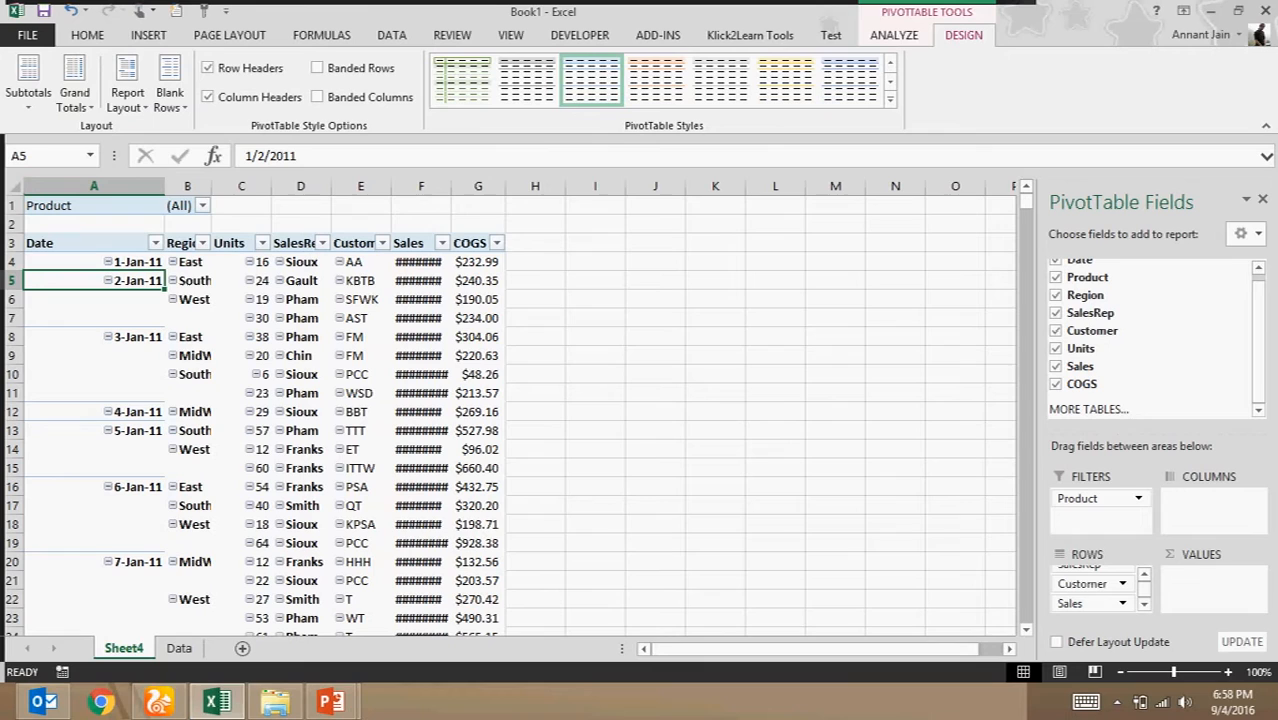
Turn off grand totals for rows and columns and return to the Analyze commands
{"action": "left_click", "coordinate": [74, 82]}
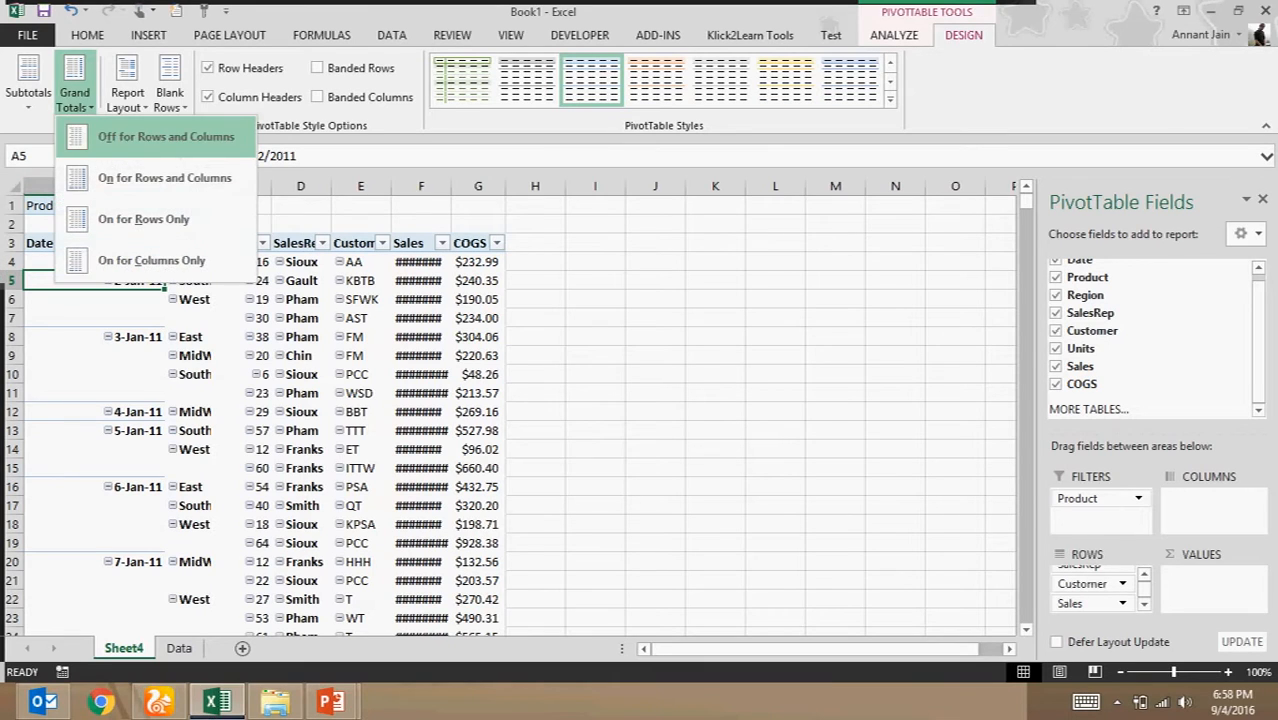
{"action": "left_click", "coordinate": [164, 136]}
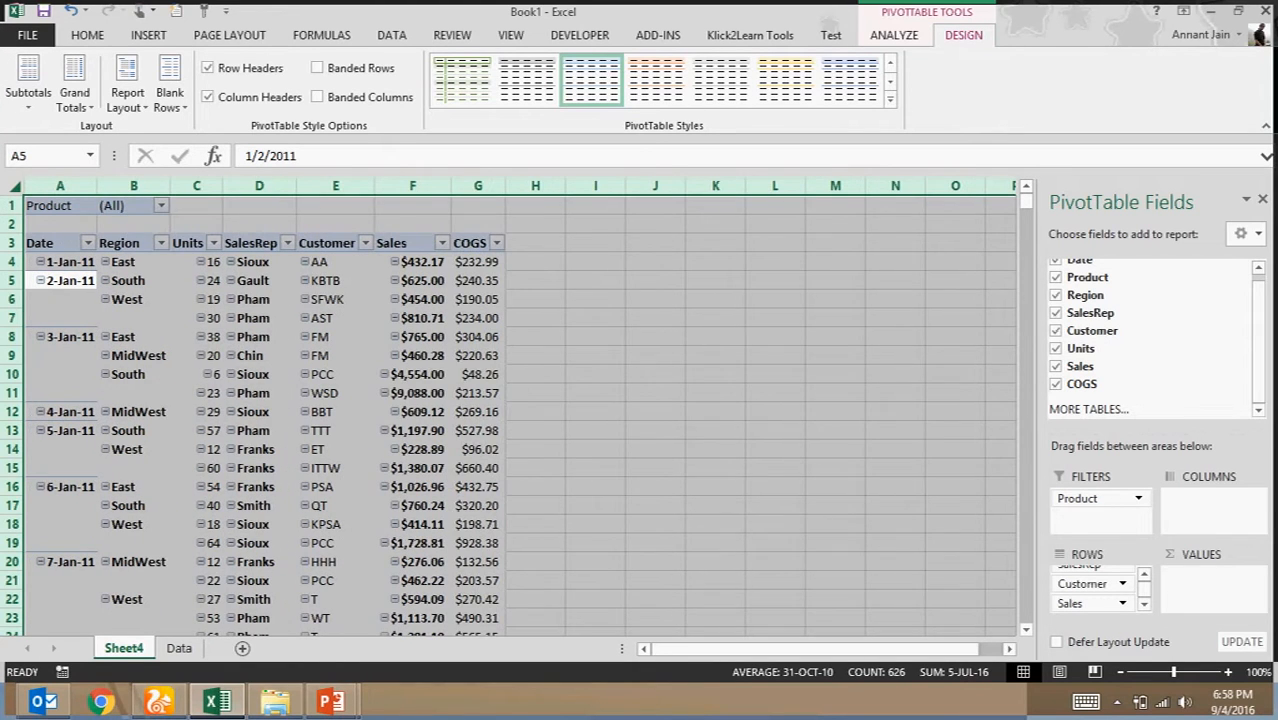
{"action": "left_click", "coordinate": [60, 242]}
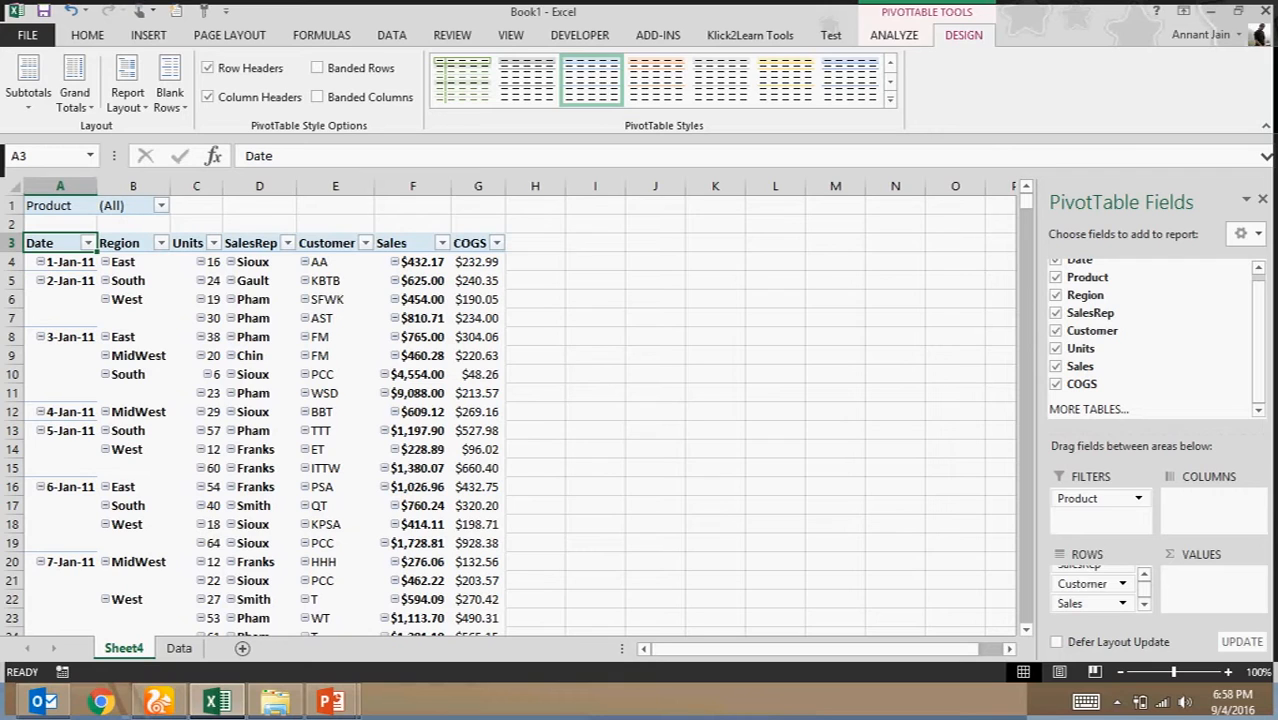
{"action": "left_click", "coordinate": [892, 34]}
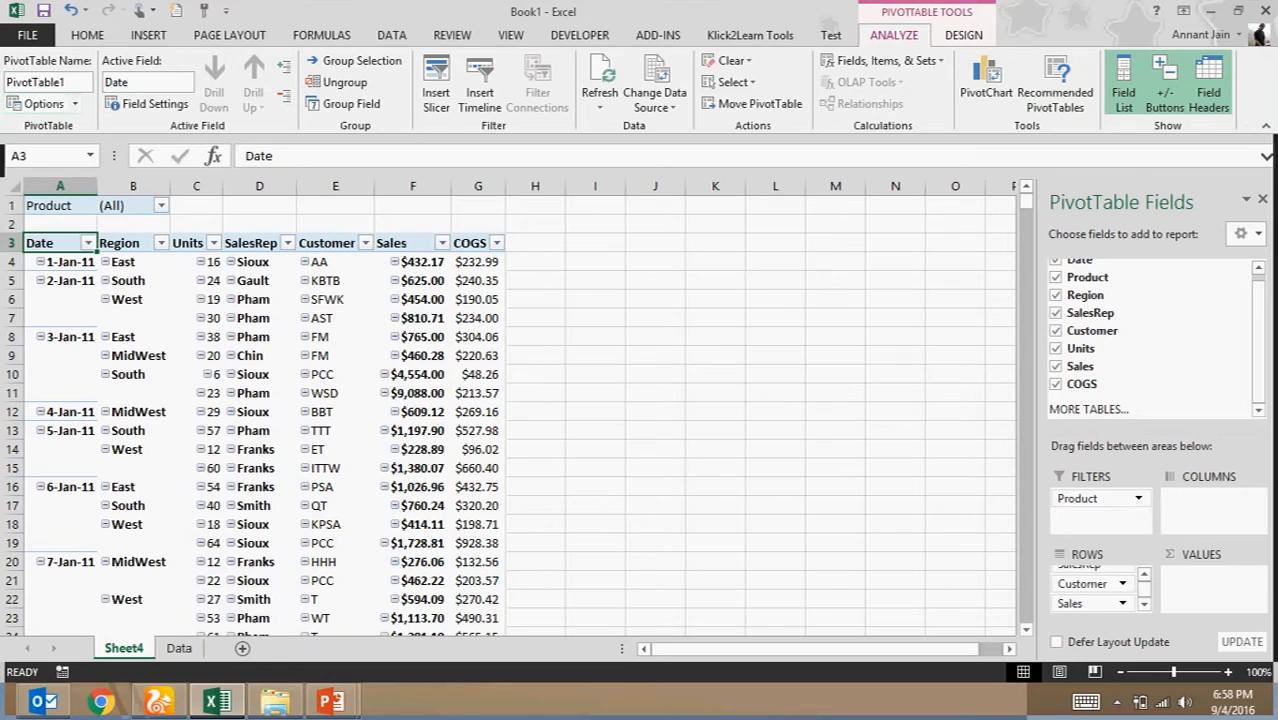
{"action": "mouse_move", "coordinate": [44, 104]}
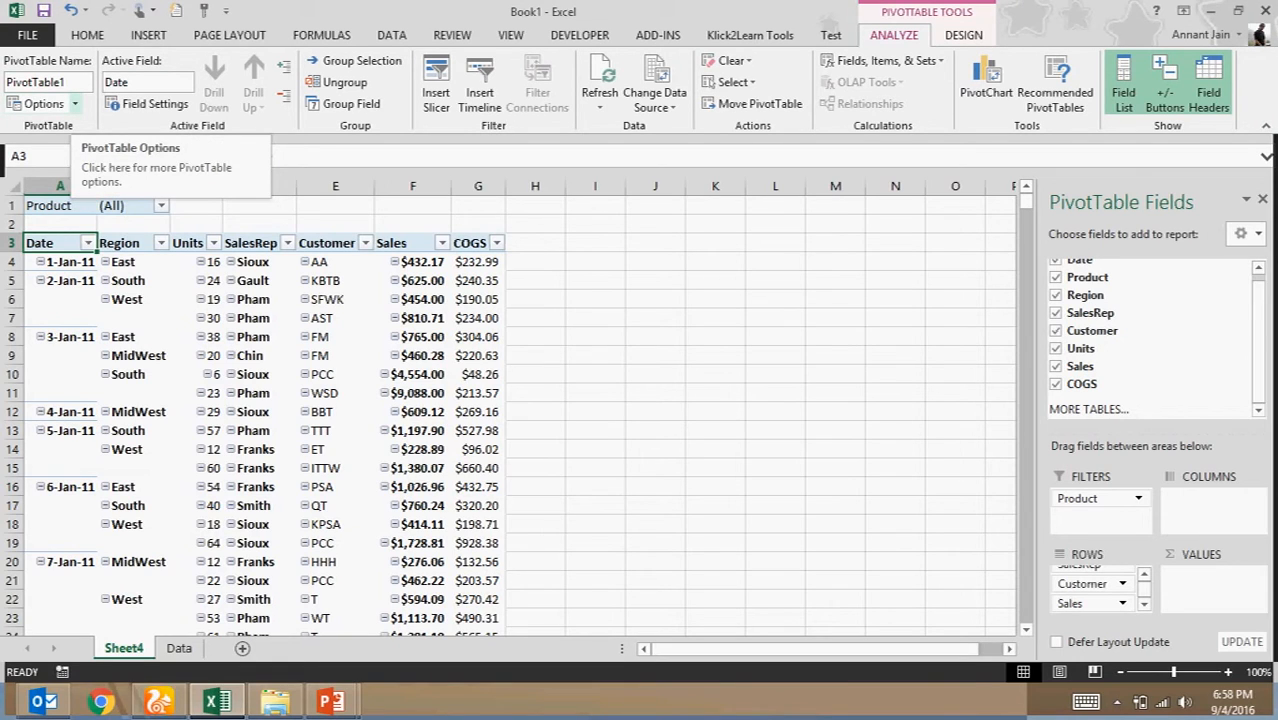
Use Show Report Filter Pages on Product to create one sheet per product, then view Carlotta
{"action": "left_click", "coordinate": [42, 104]}
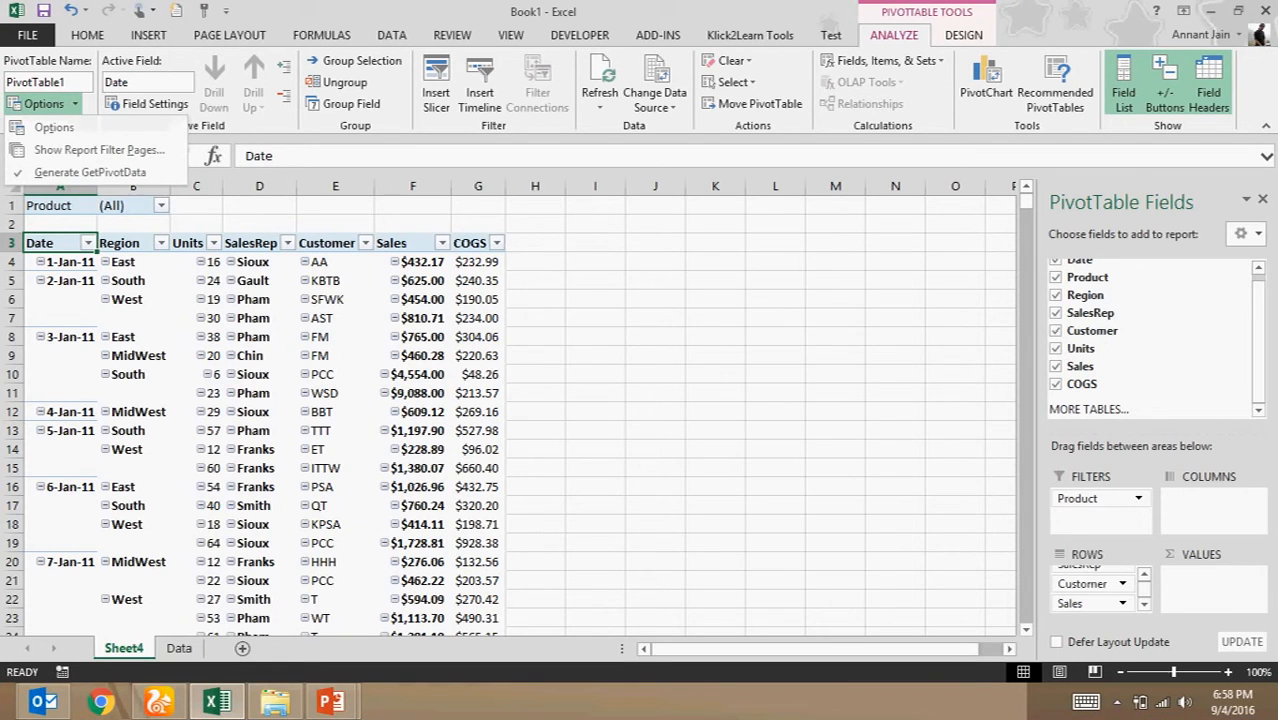
{"action": "mouse_move", "coordinate": [98, 148]}
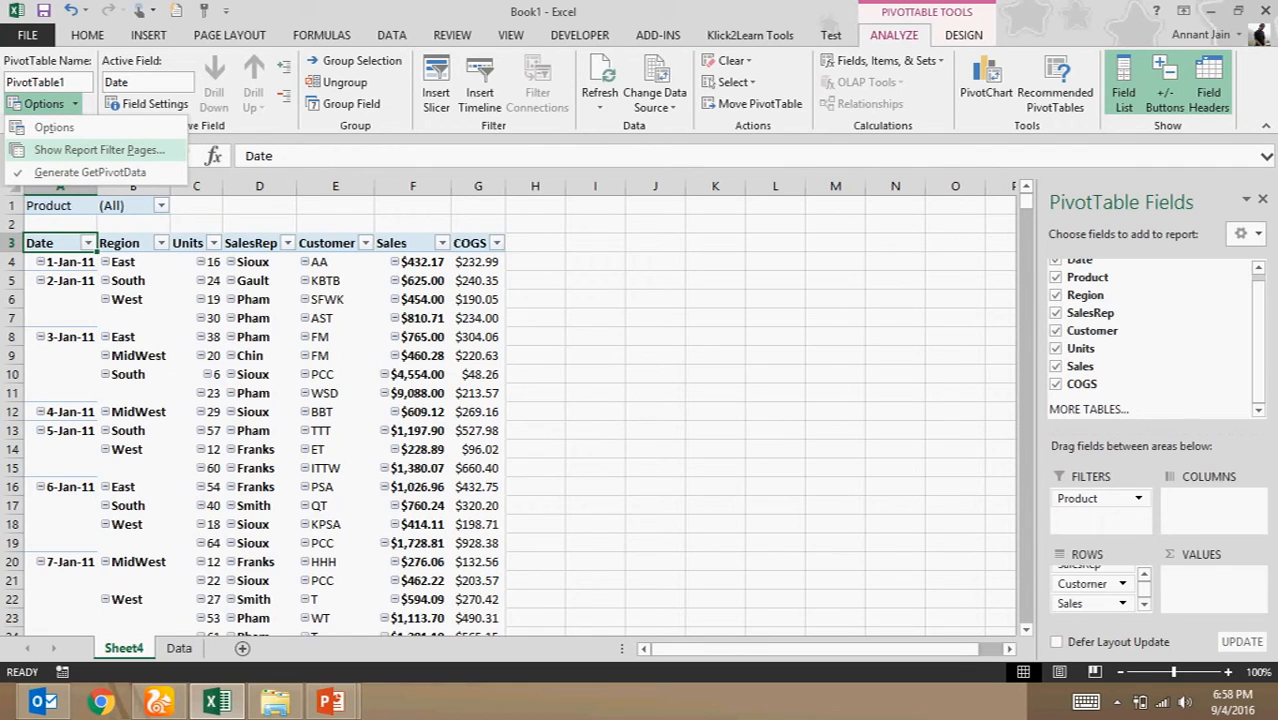
{"action": "left_click", "coordinate": [98, 148]}
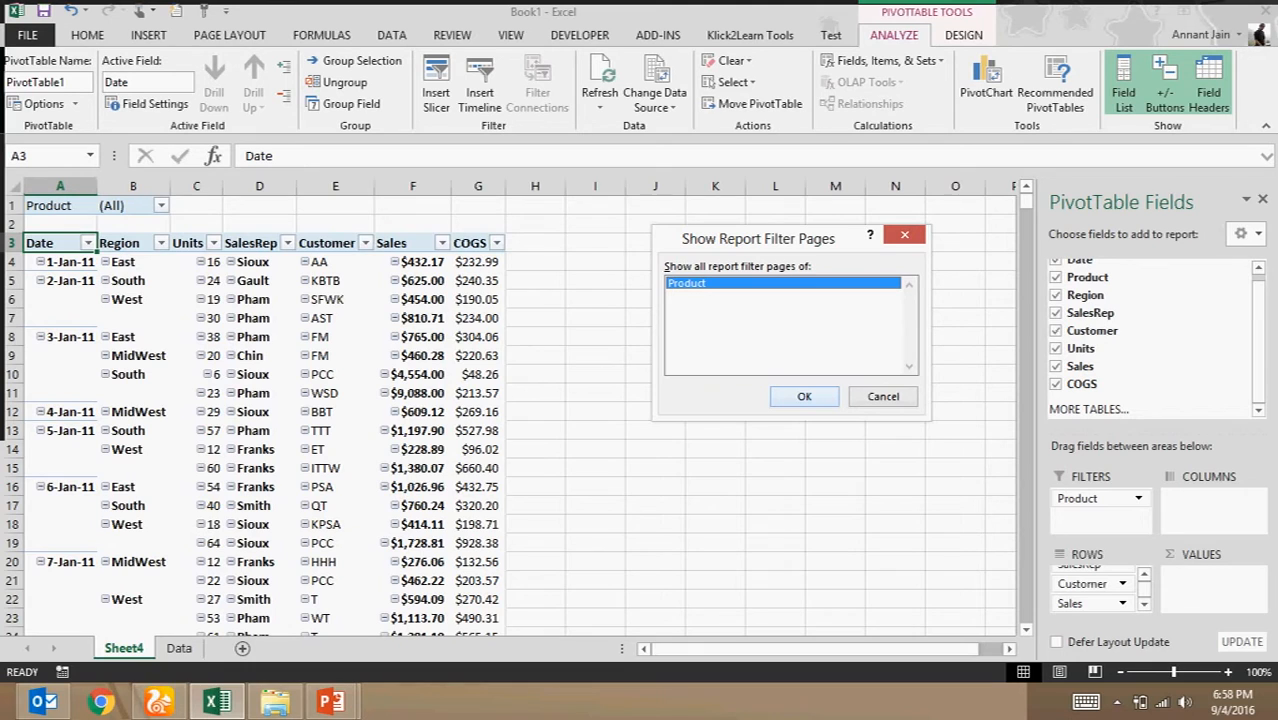
{"action": "left_click", "coordinate": [884, 396]}
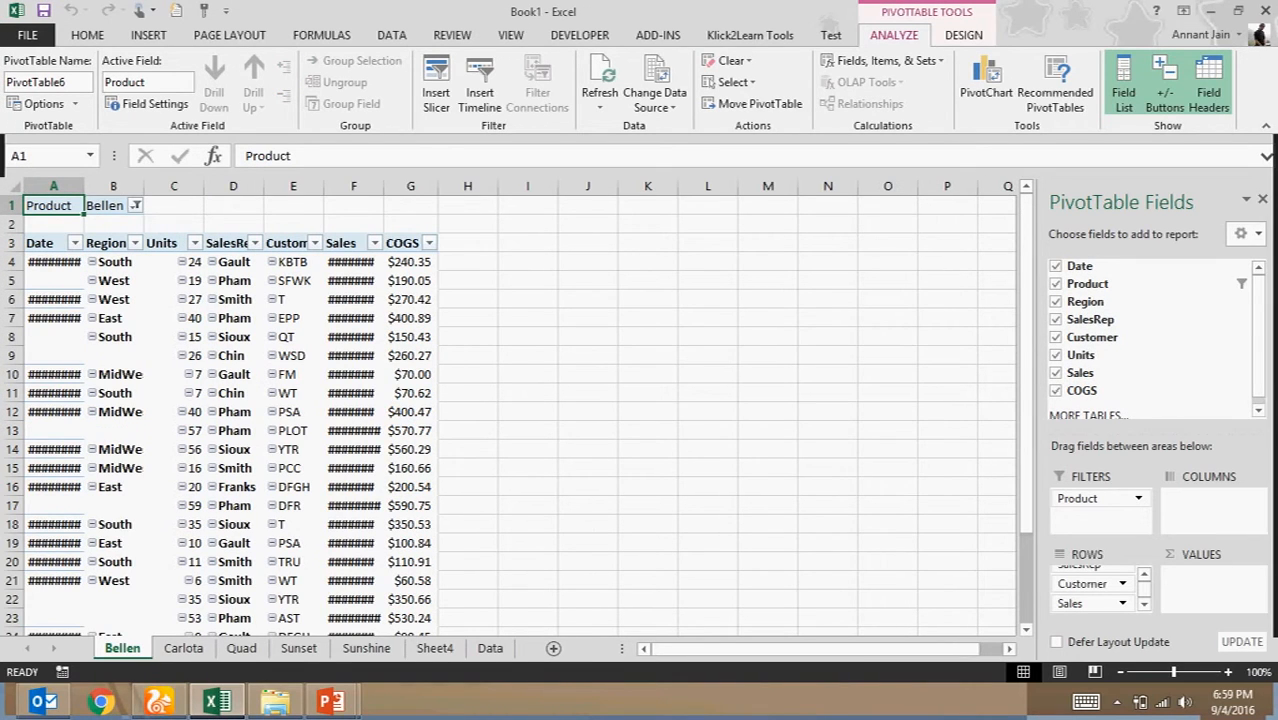
{"action": "left_click", "coordinate": [184, 648]}
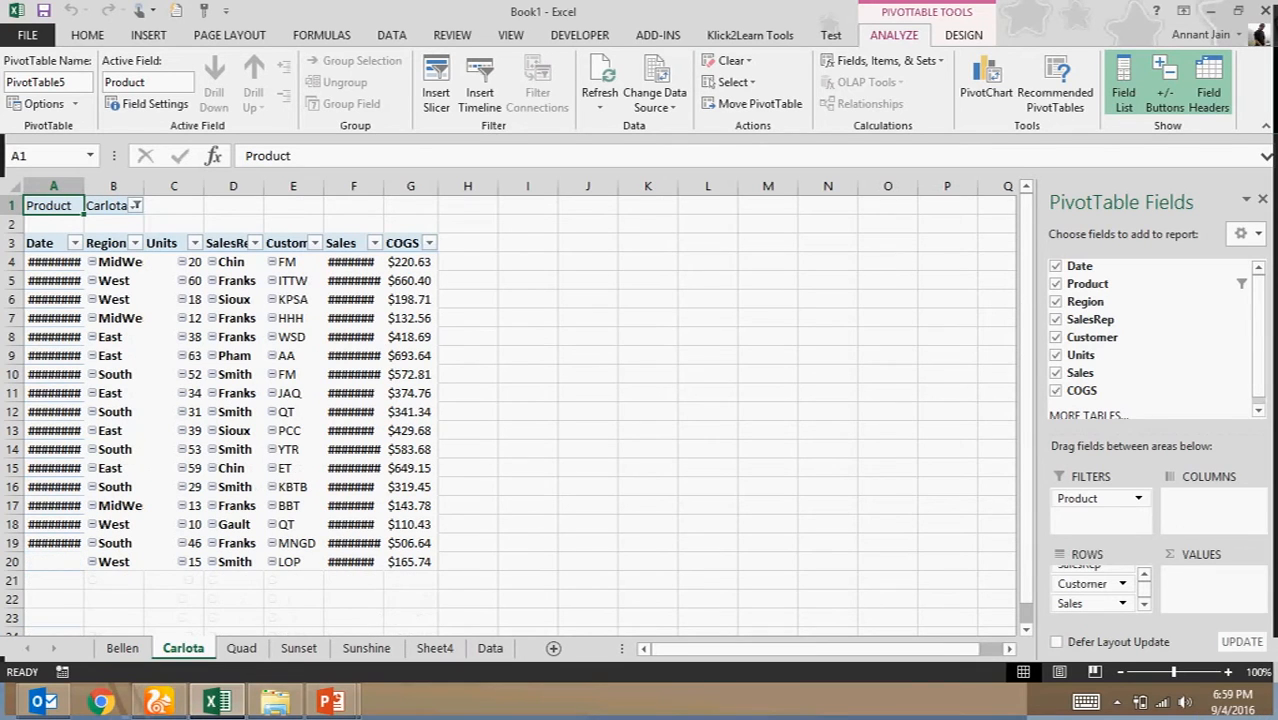
Browse the Quad and Sunshine sheets, then autofit all columns on the Bellen sheet
{"action": "left_click", "coordinate": [240, 648]}
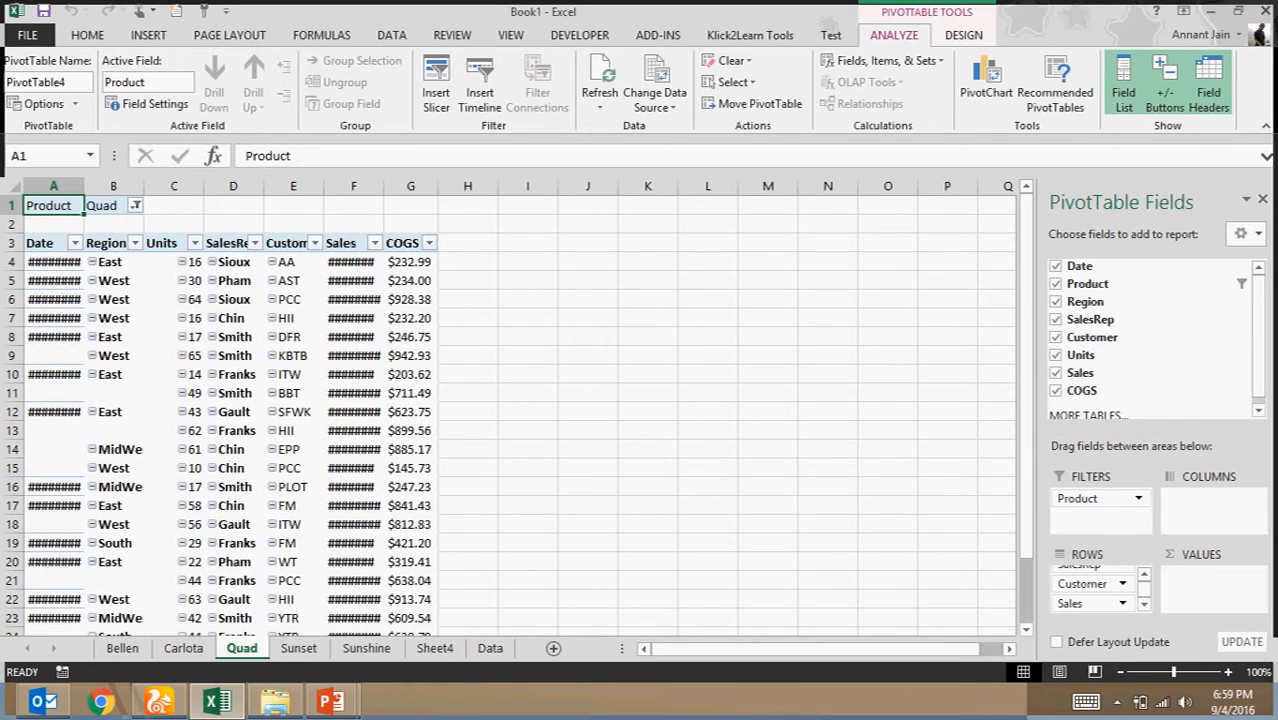
{"action": "left_click", "coordinate": [366, 648]}
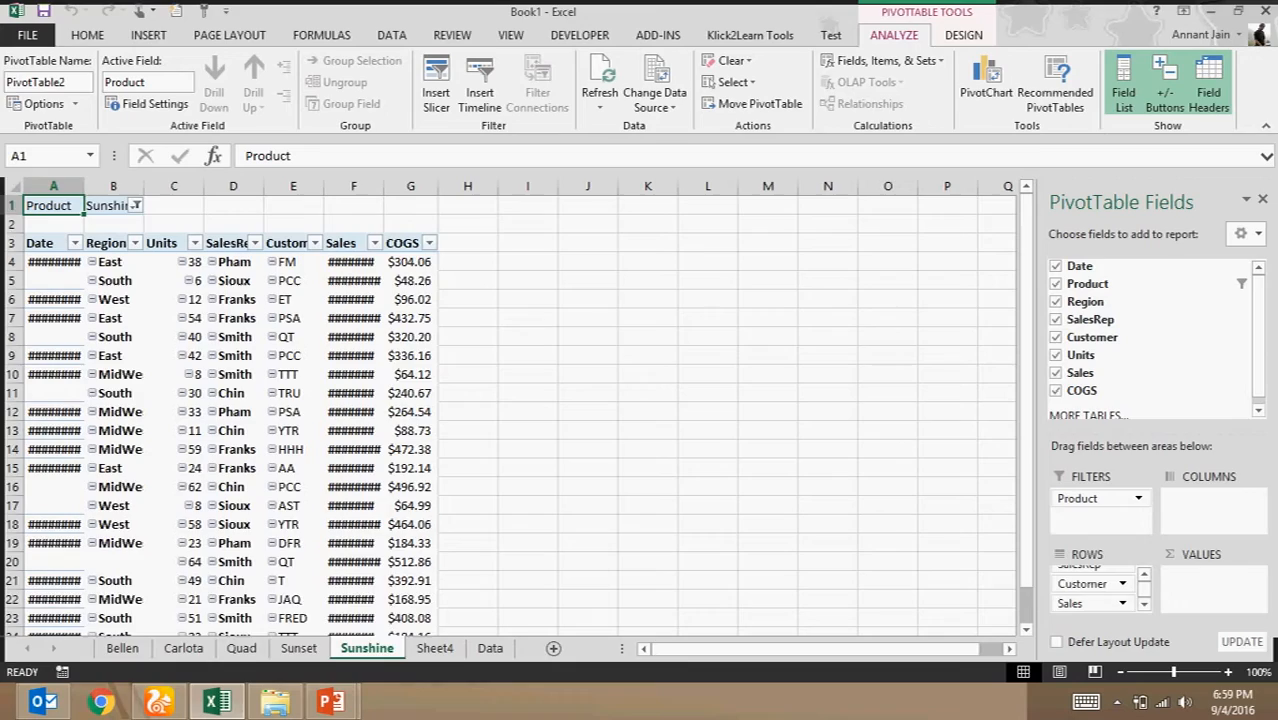
{"action": "left_click", "coordinate": [122, 648]}
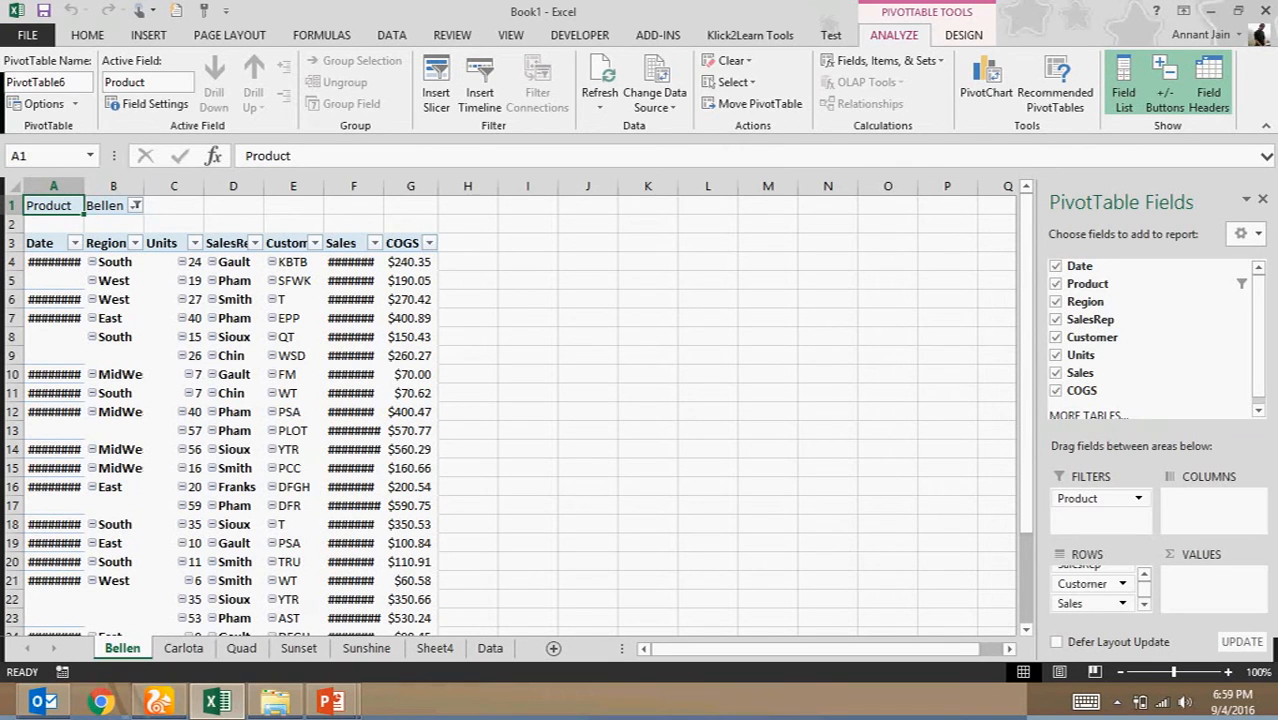
{"action": "left_click", "coordinate": [434, 648]}
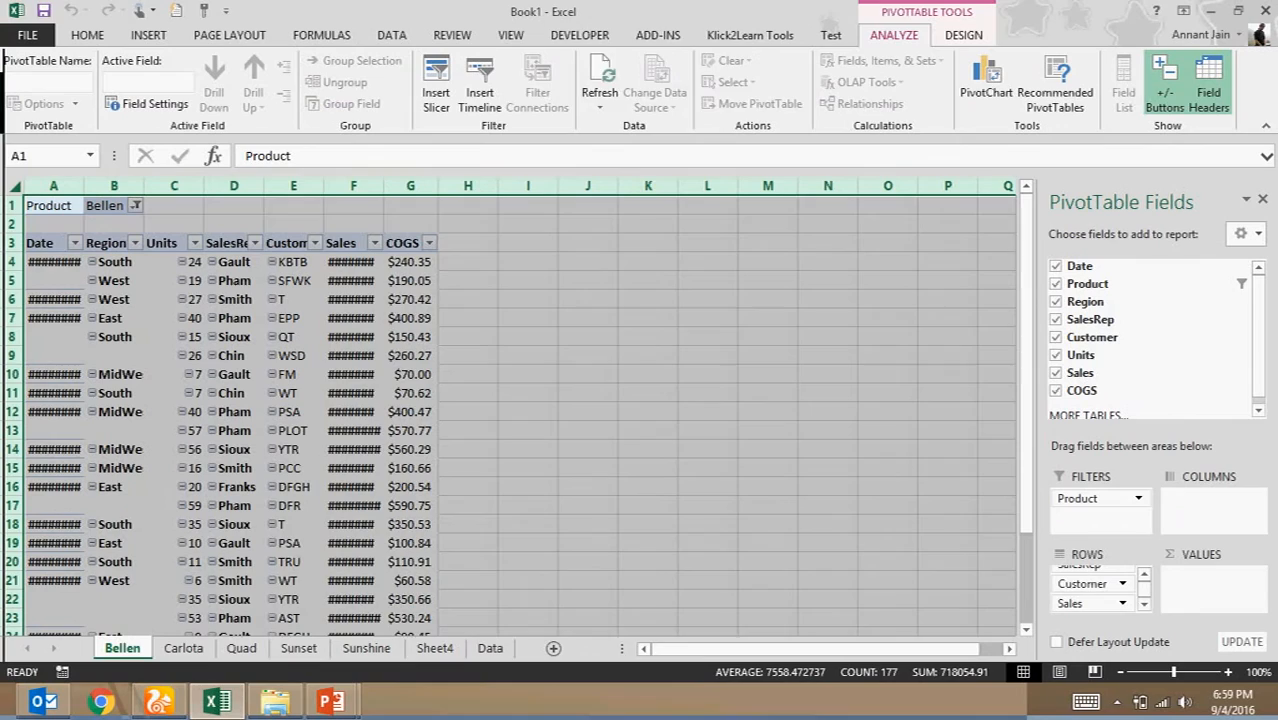
{"action": "left_click", "coordinate": [596, 412]}
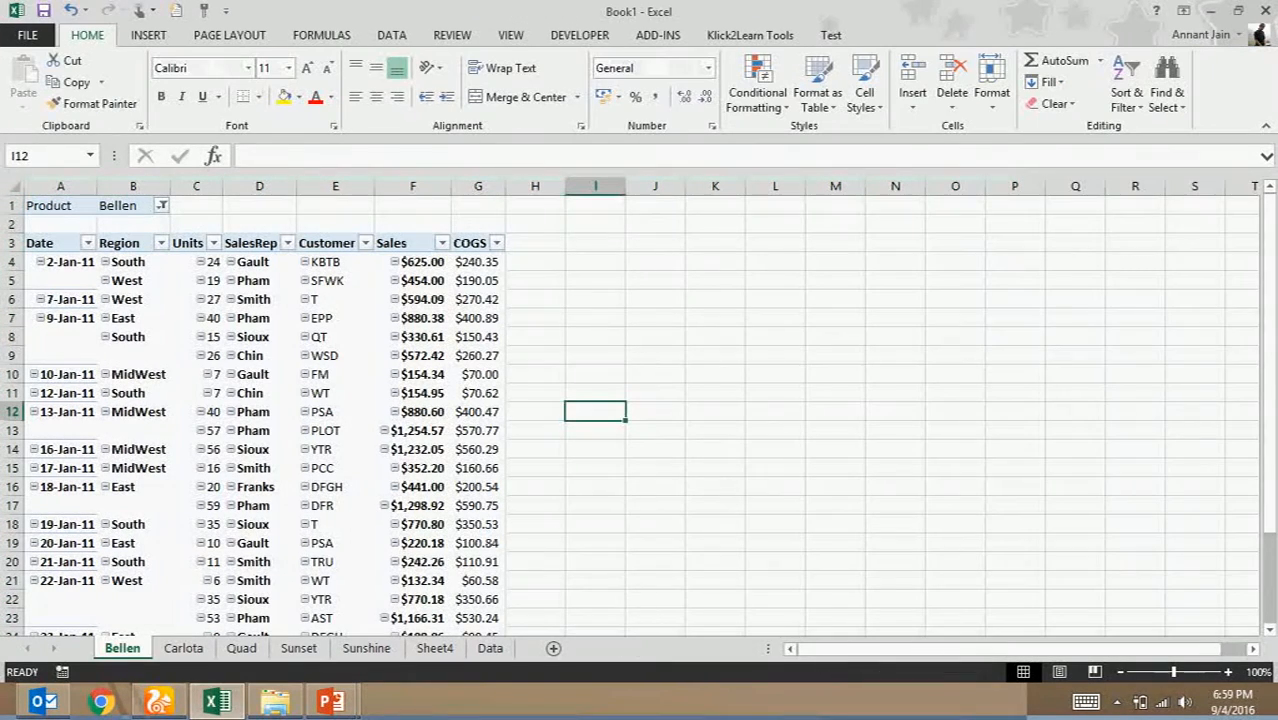
Check the Carlotta and Sunshine sheets and return to the Sheet4 pivot table
{"action": "left_click", "coordinate": [184, 648]}
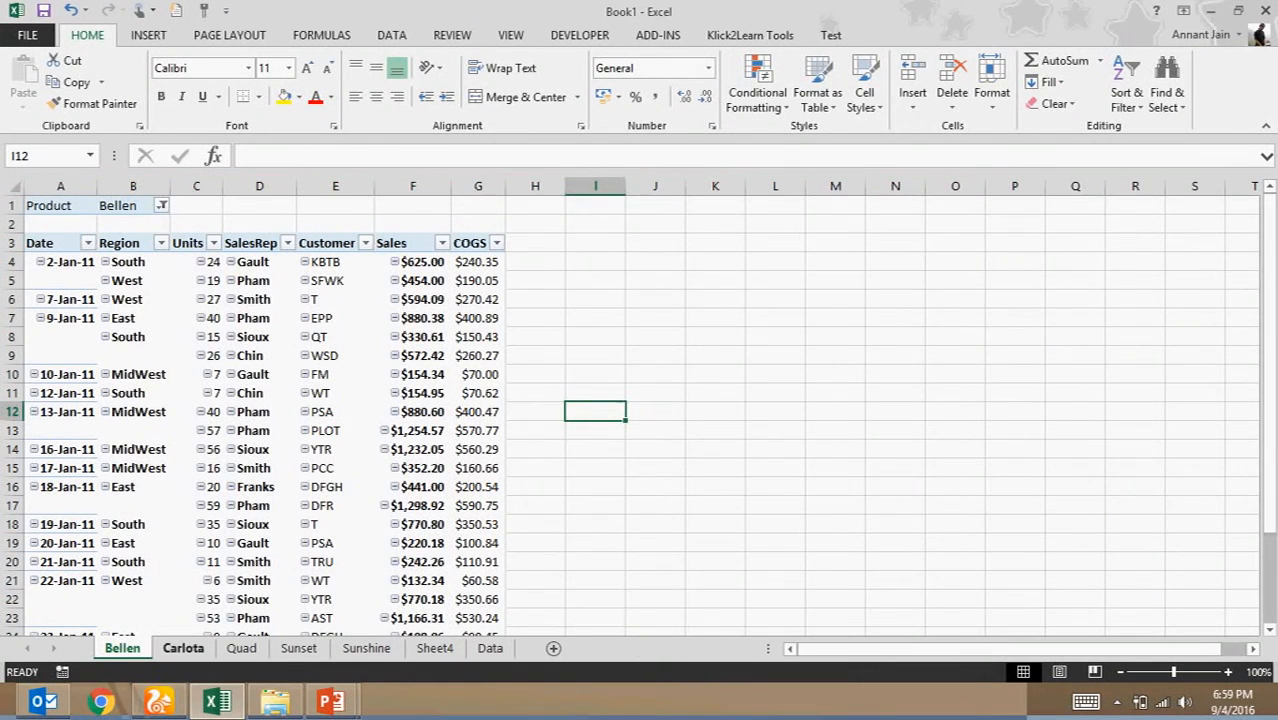
{"action": "left_click", "coordinate": [366, 648]}
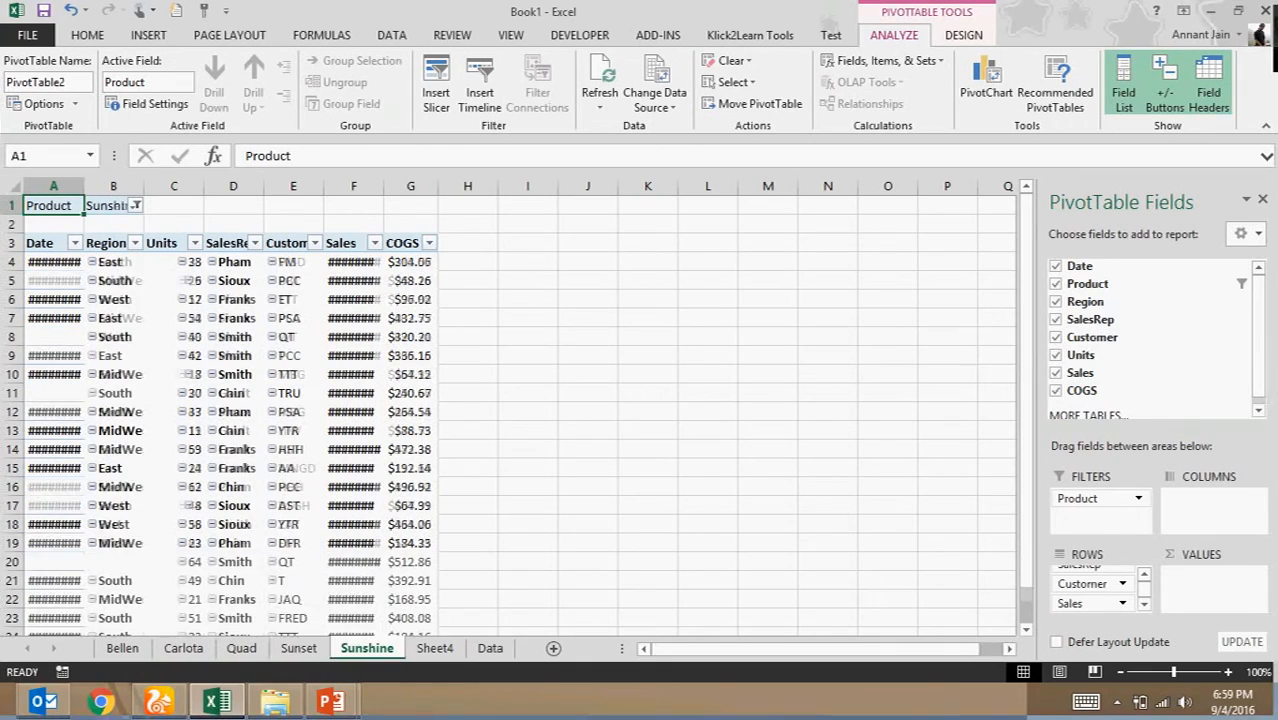
{"action": "left_click", "coordinate": [434, 648]}
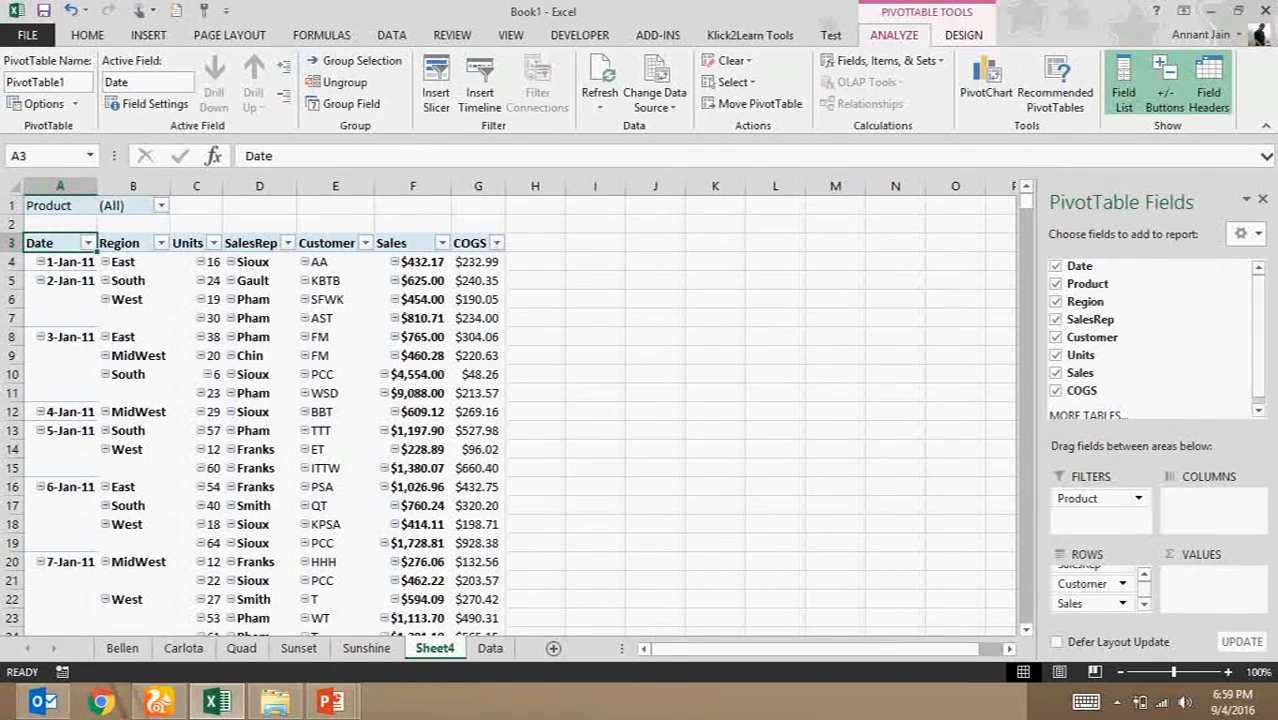
Delete Sheet4, then browse the Quad, Bellen, Data and Sunshine sheets
{"action": "key", "text": "alt"}
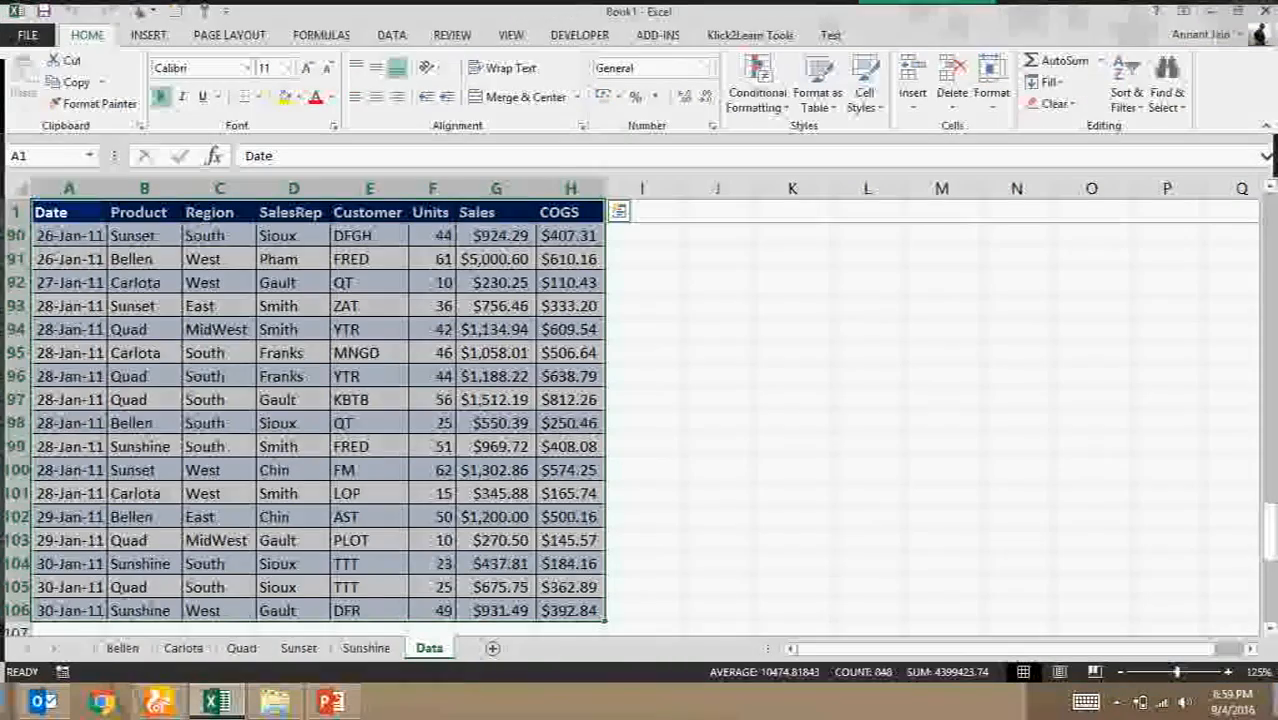
{"action": "left_click", "coordinate": [240, 648]}
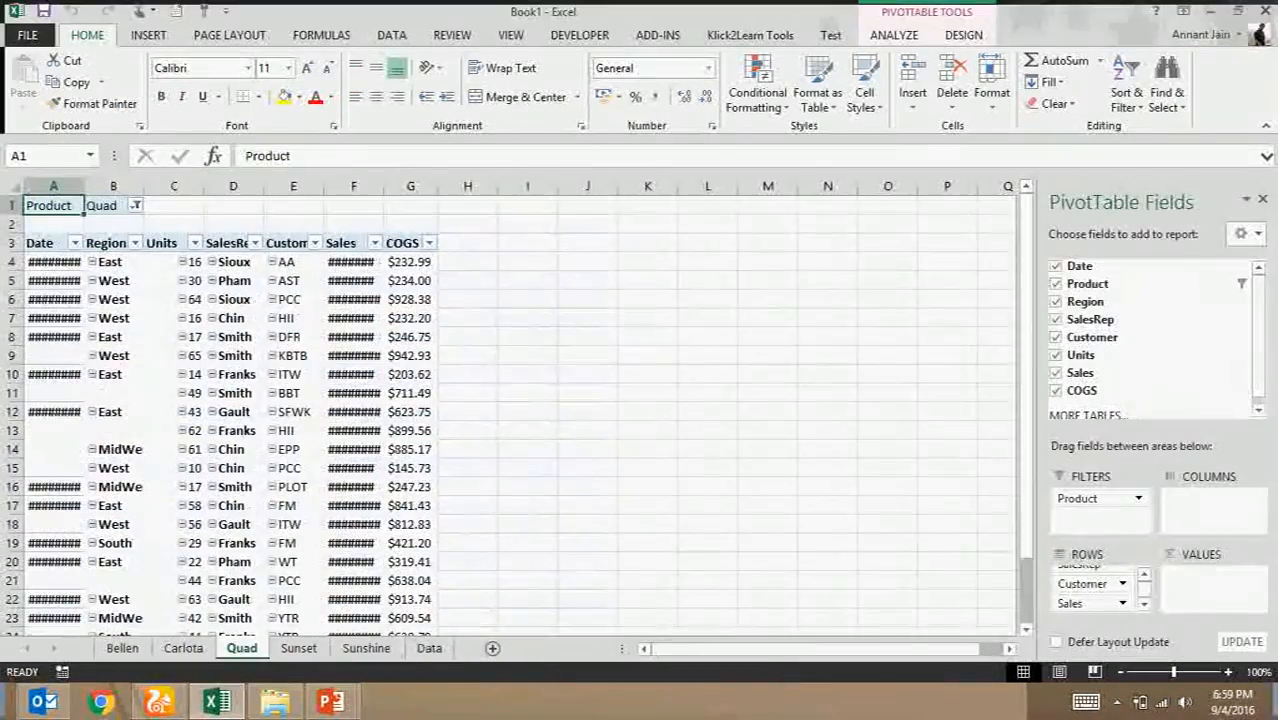
{"action": "left_click", "coordinate": [122, 648]}
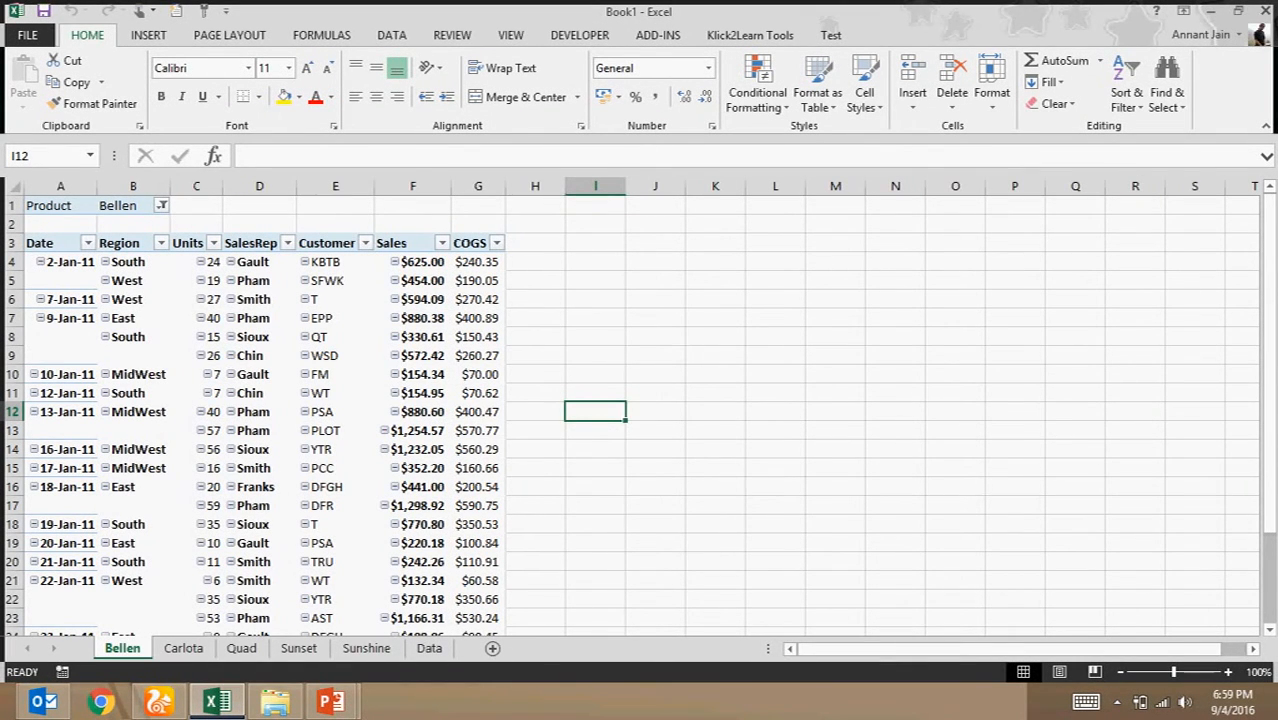
{"action": "left_click", "coordinate": [428, 648]}
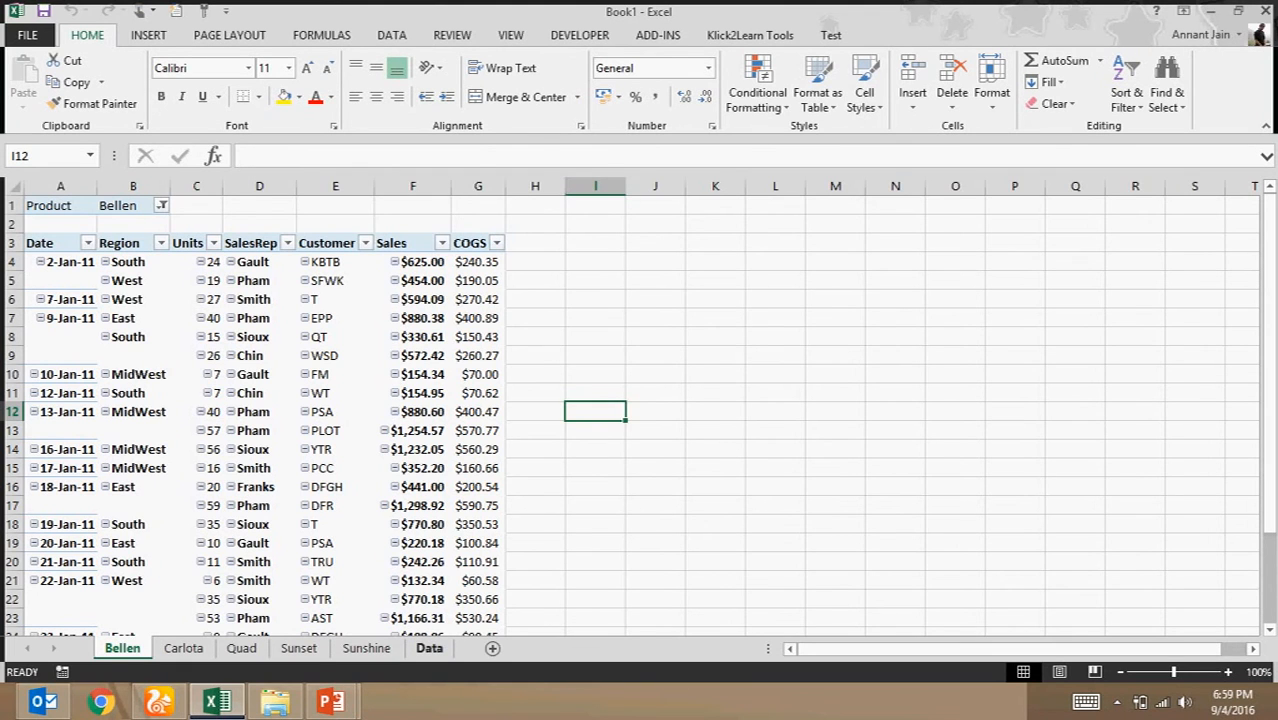
{"action": "left_click", "coordinate": [428, 648]}
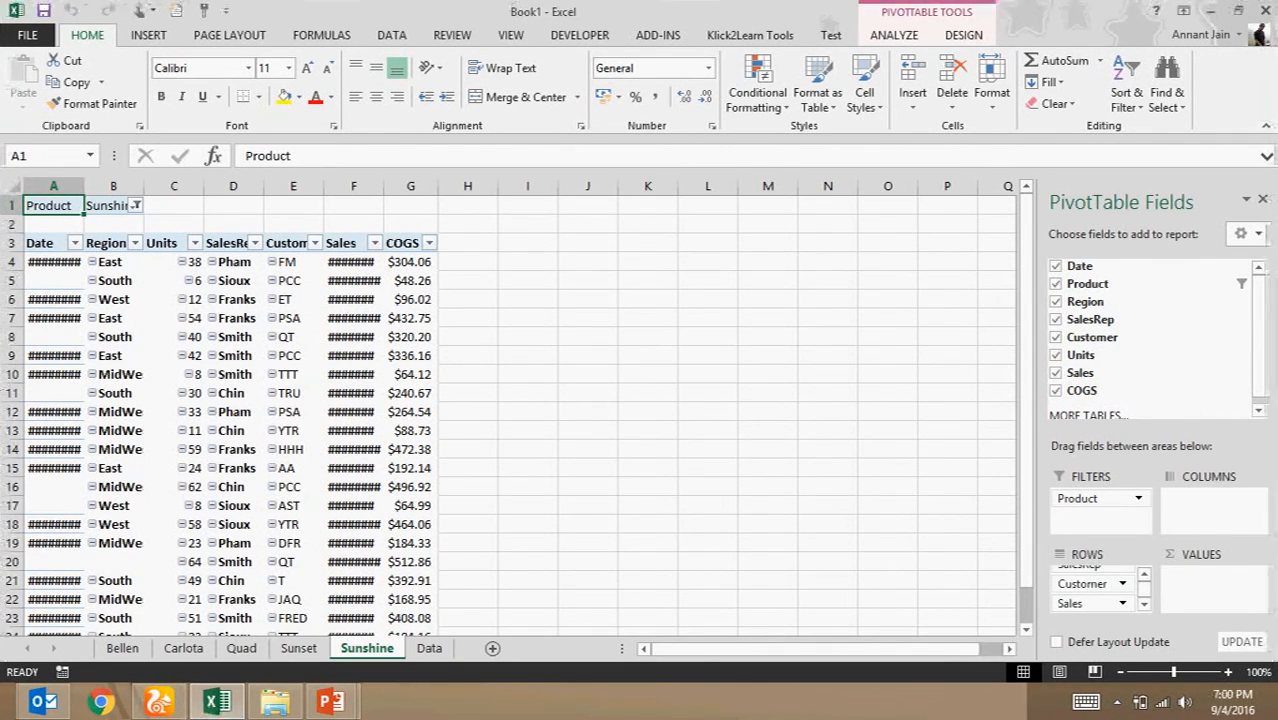
{"action": "left_click", "coordinate": [892, 36]}
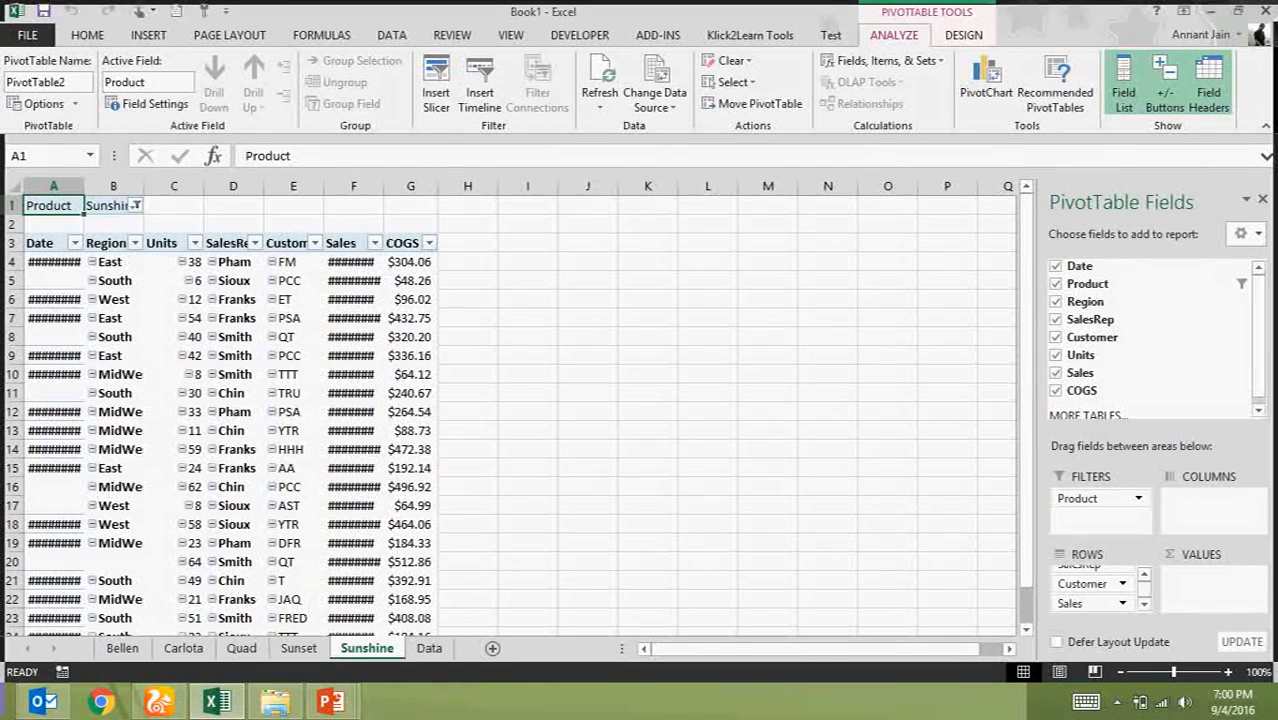
{"action": "left_click", "coordinate": [44, 104]}
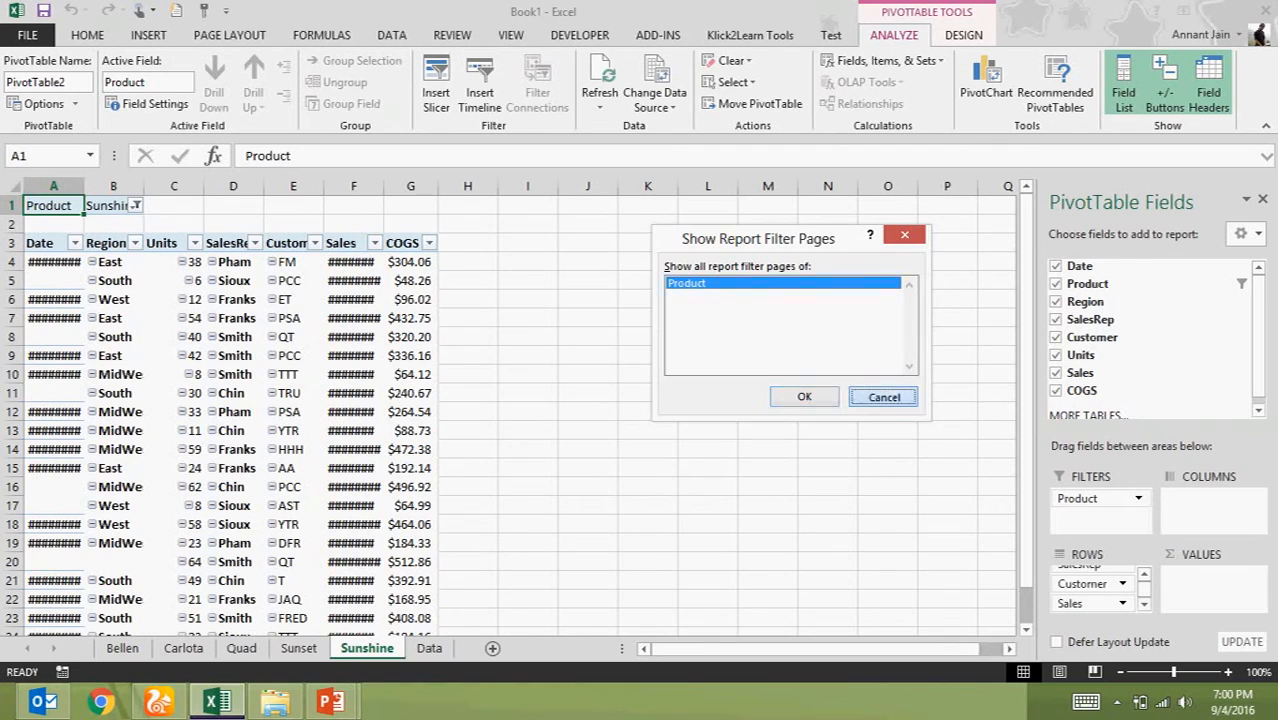
{"action": "left_click", "coordinate": [884, 396]}
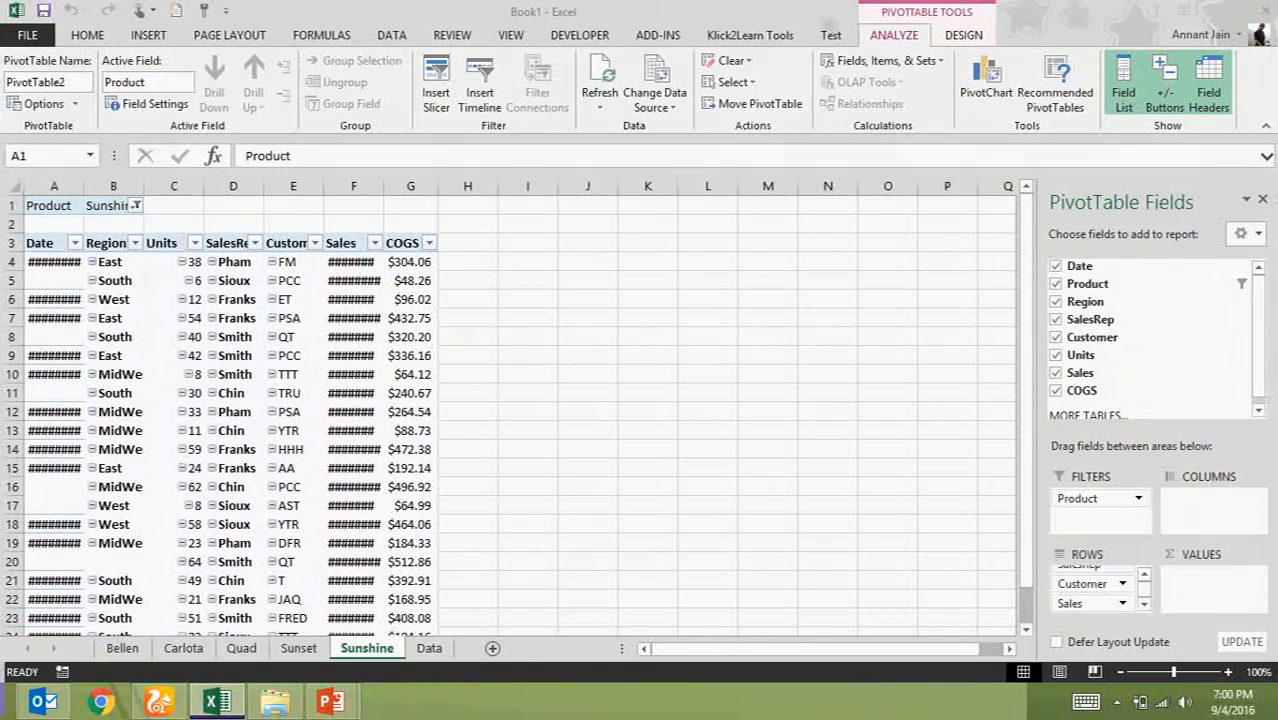
{"action": "left_click", "coordinate": [48, 204]}
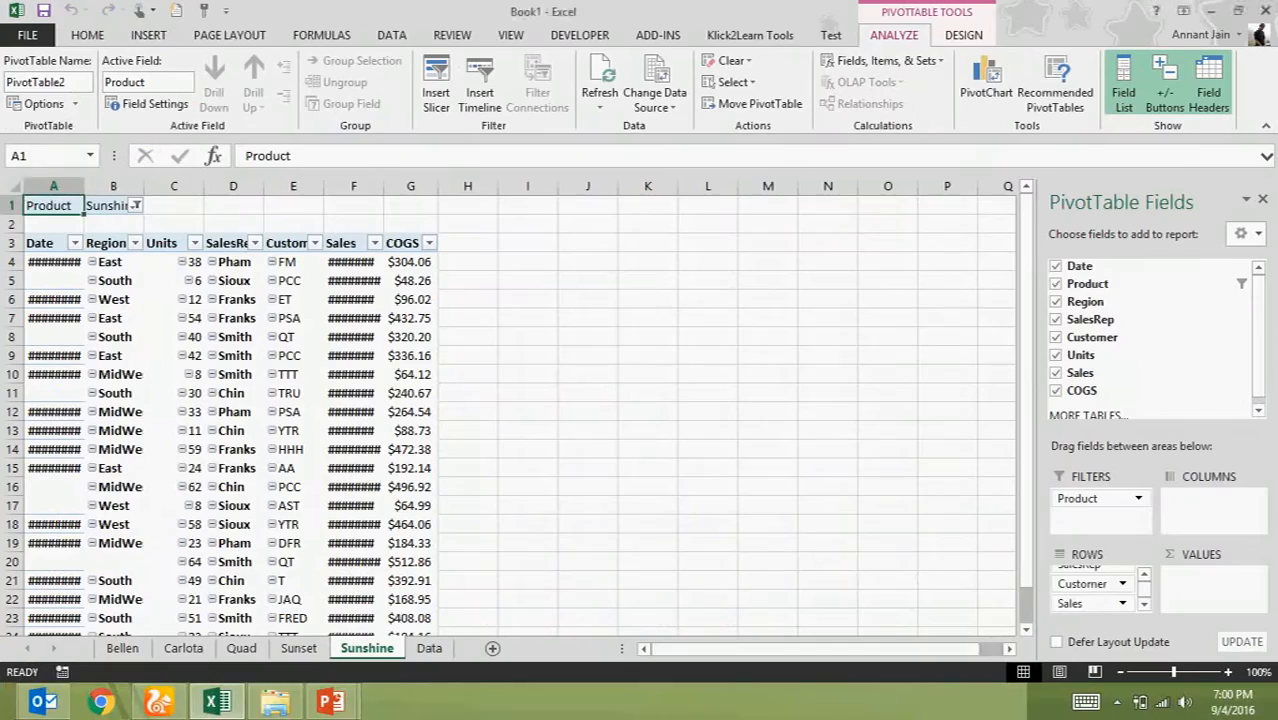